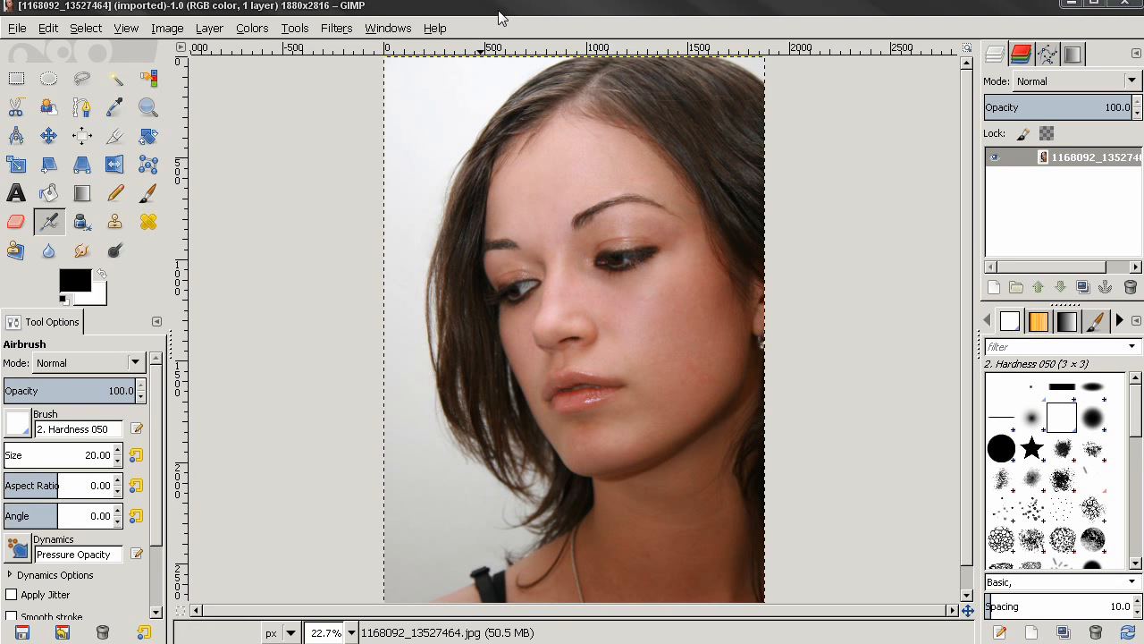
Open and close the Filters menu a few times, ending on the G'MIC… entry
{"action": "left_click", "coordinate": [48, 135]}
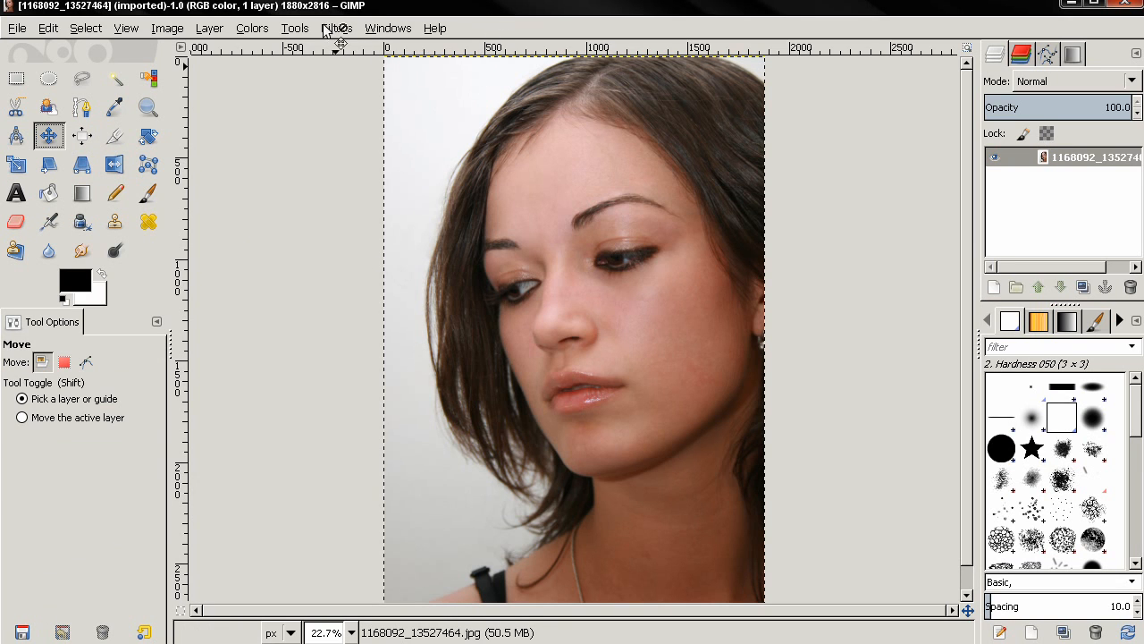
{"action": "left_click", "coordinate": [337, 28]}
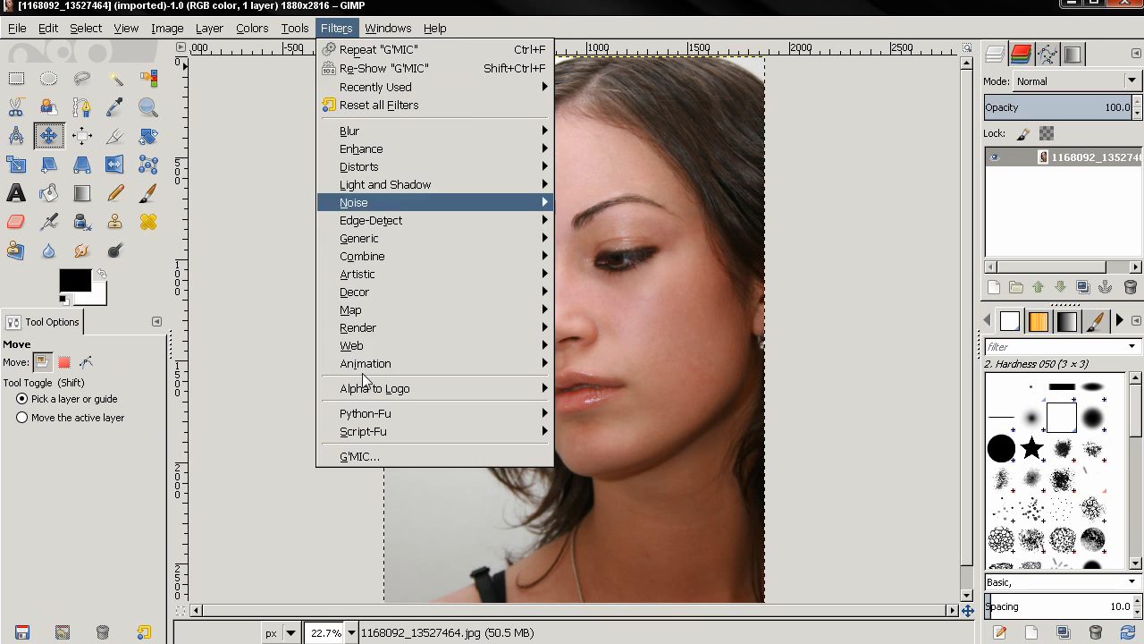
{"action": "mouse_move", "coordinate": [360, 456]}
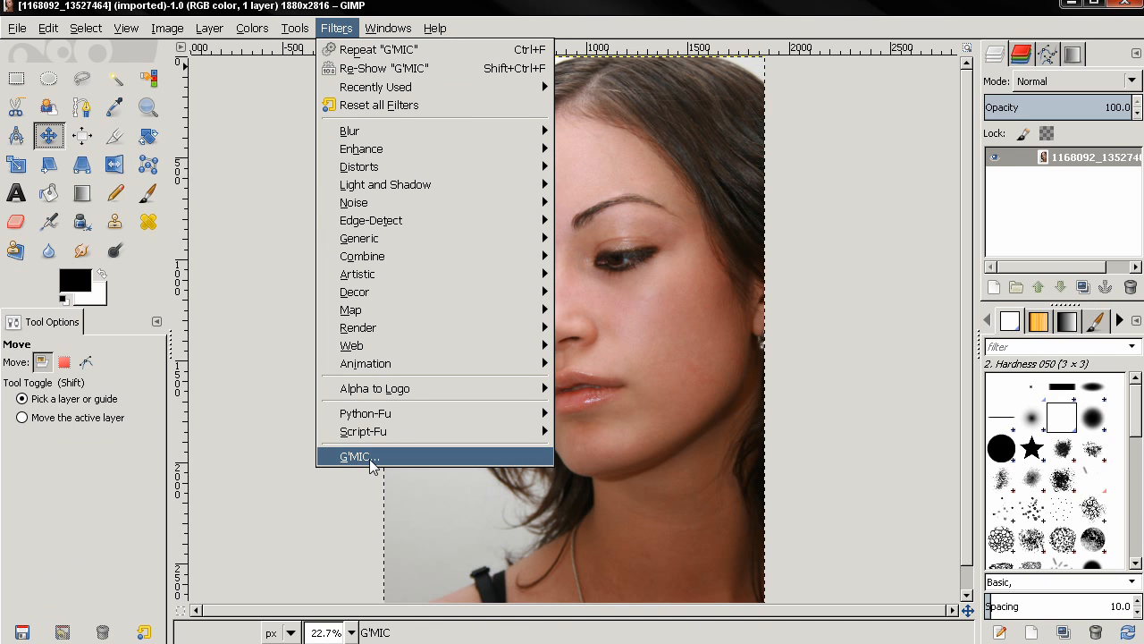
{"action": "mouse_move", "coordinate": [368, 460]}
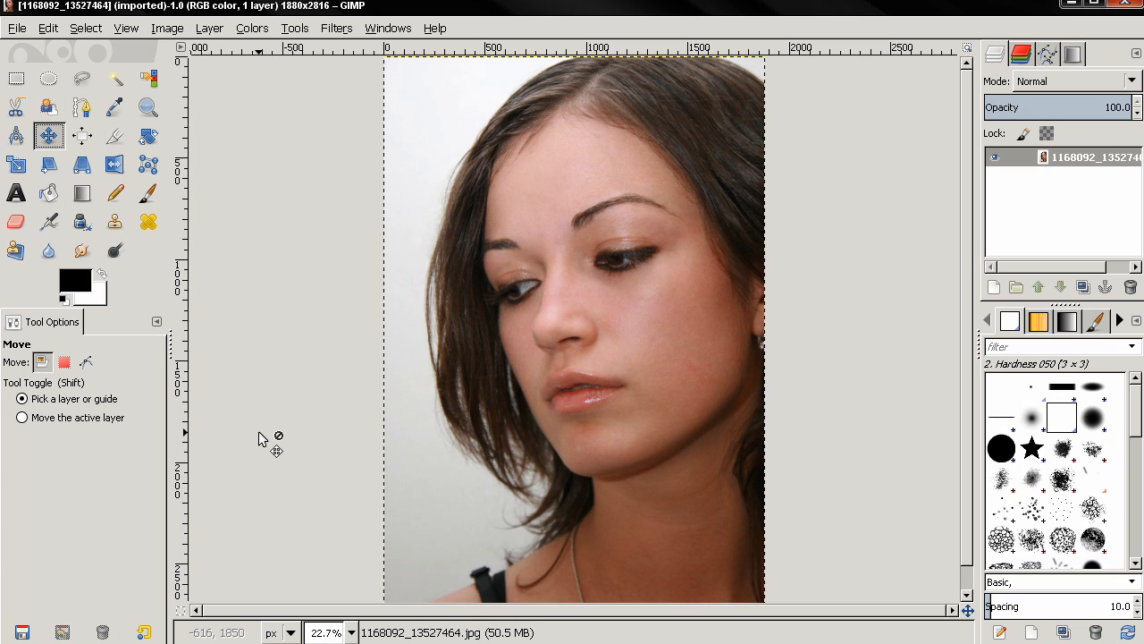
{"action": "mouse_move", "coordinate": [289, 414]}
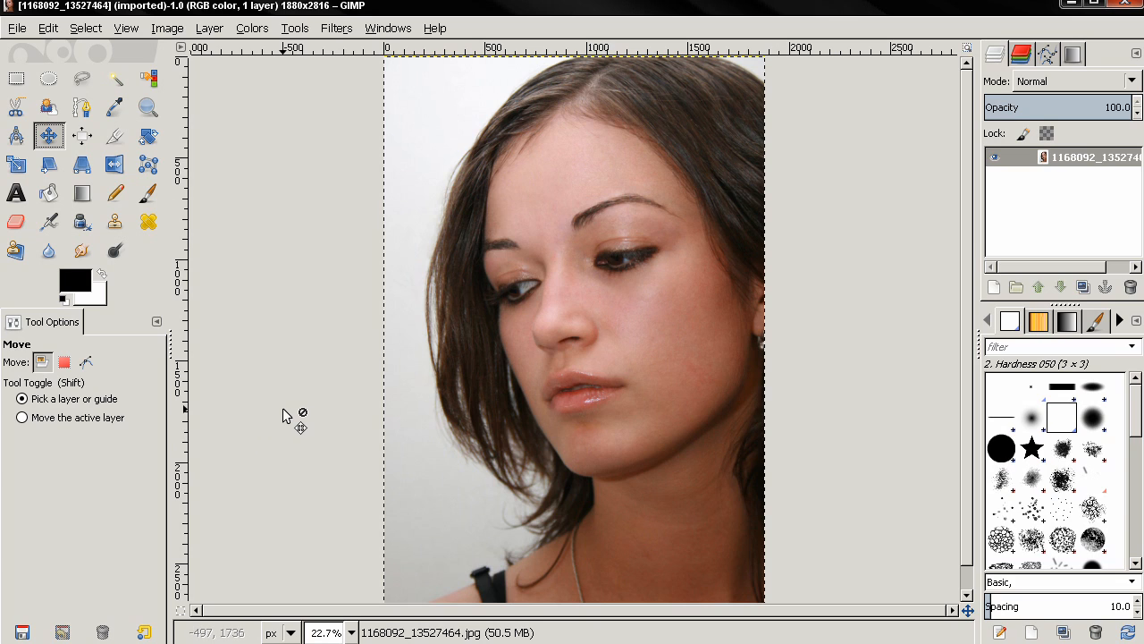
{"action": "mouse_move", "coordinate": [322, 412]}
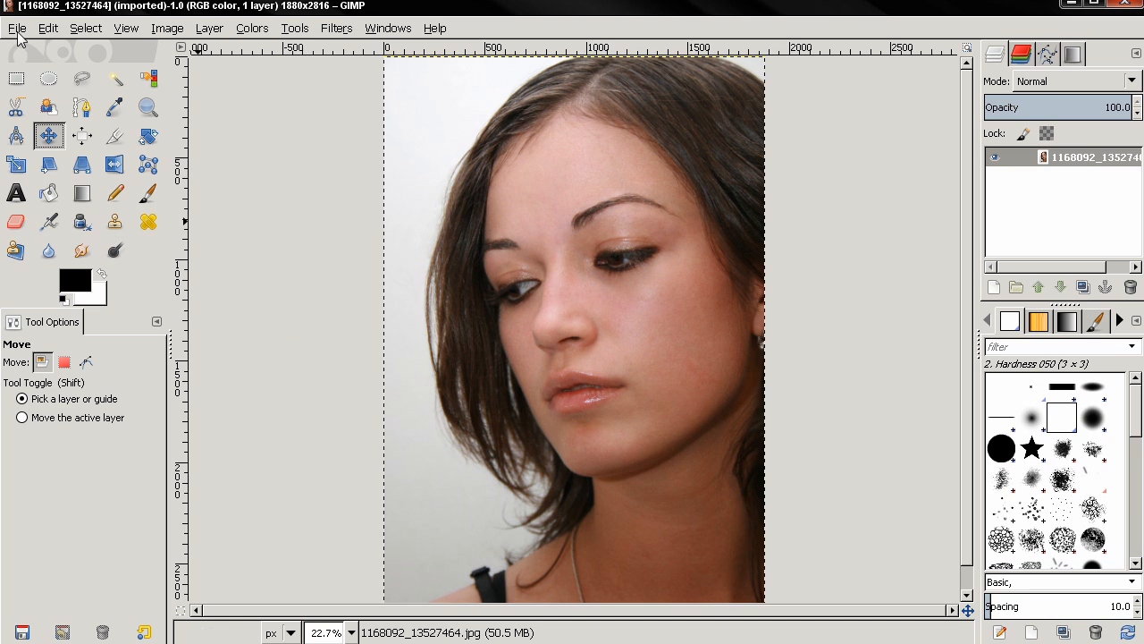
{"action": "left_click", "coordinate": [336, 28]}
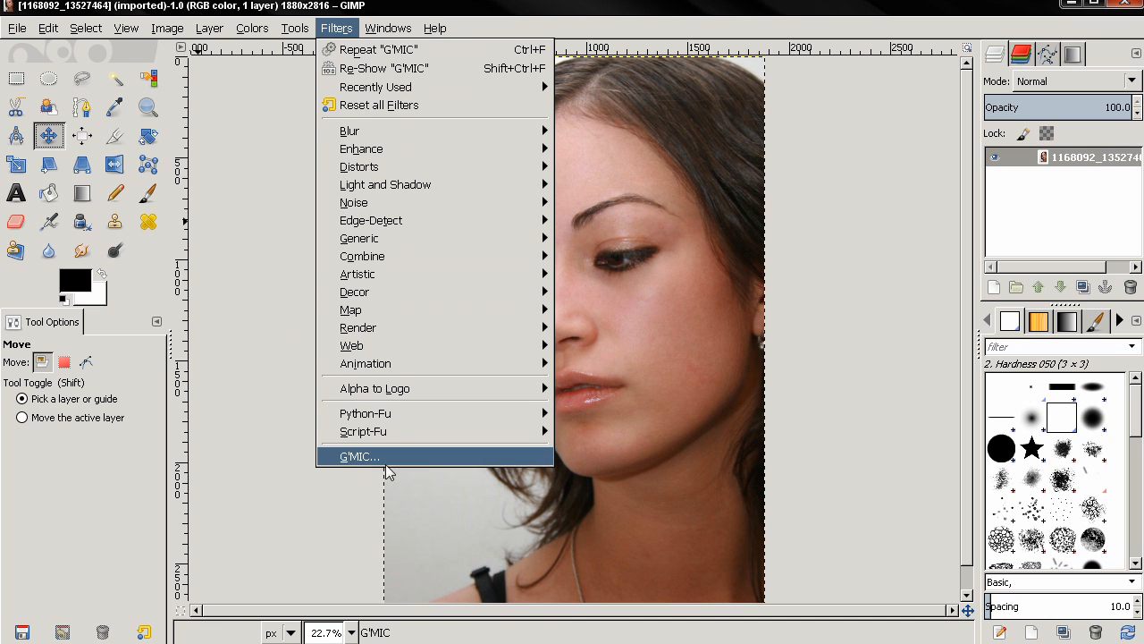
{"action": "left_click", "coordinate": [16, 28]}
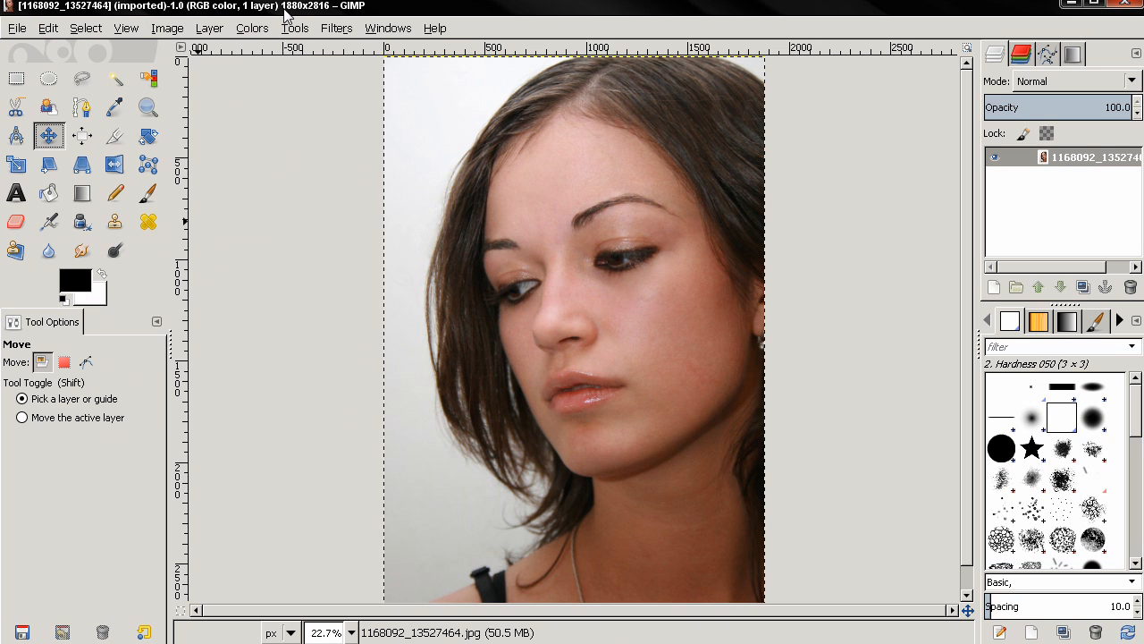
{"action": "left_click", "coordinate": [336, 28]}
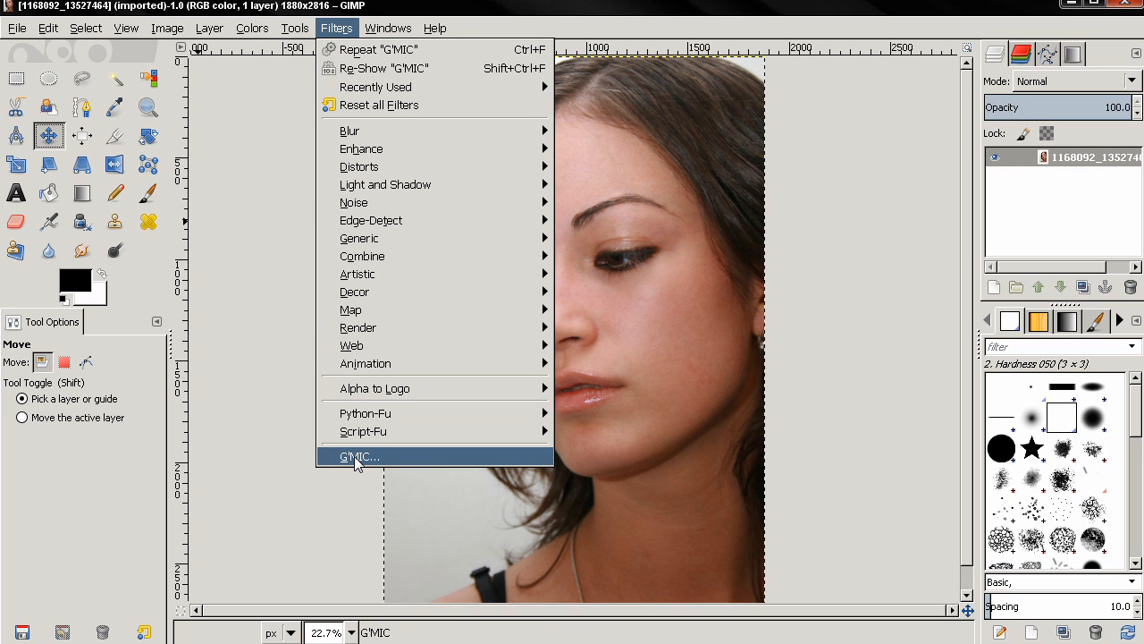
{"action": "mouse_move", "coordinate": [405, 465]}
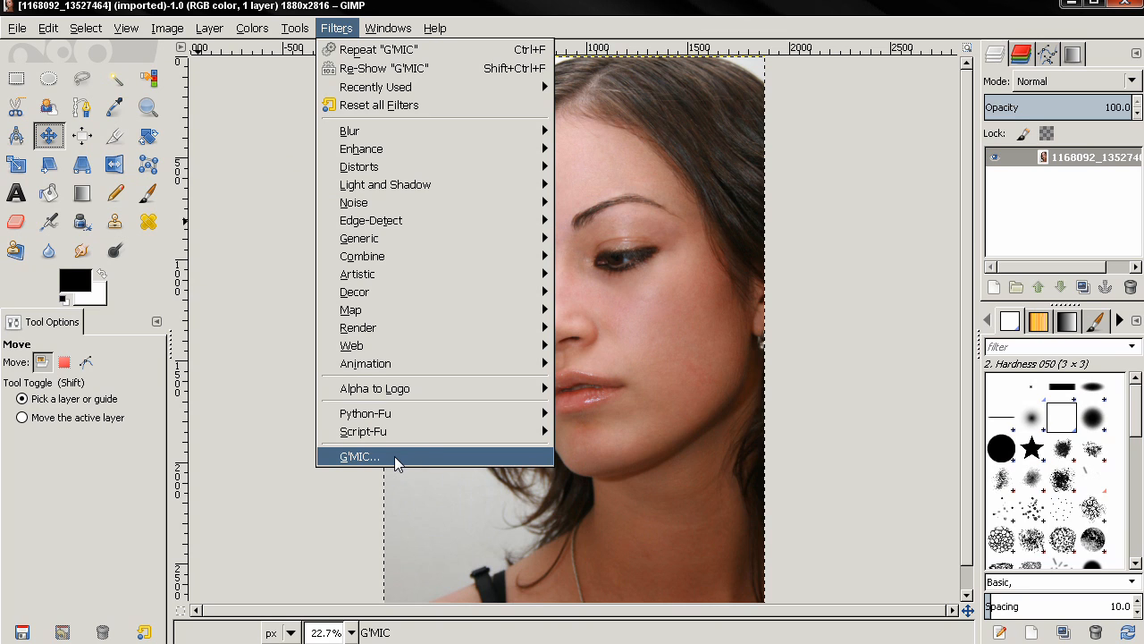
Launch G'MIC… and toggle the Internet checkbox to enable online filter sources
{"action": "left_click", "coordinate": [359, 457]}
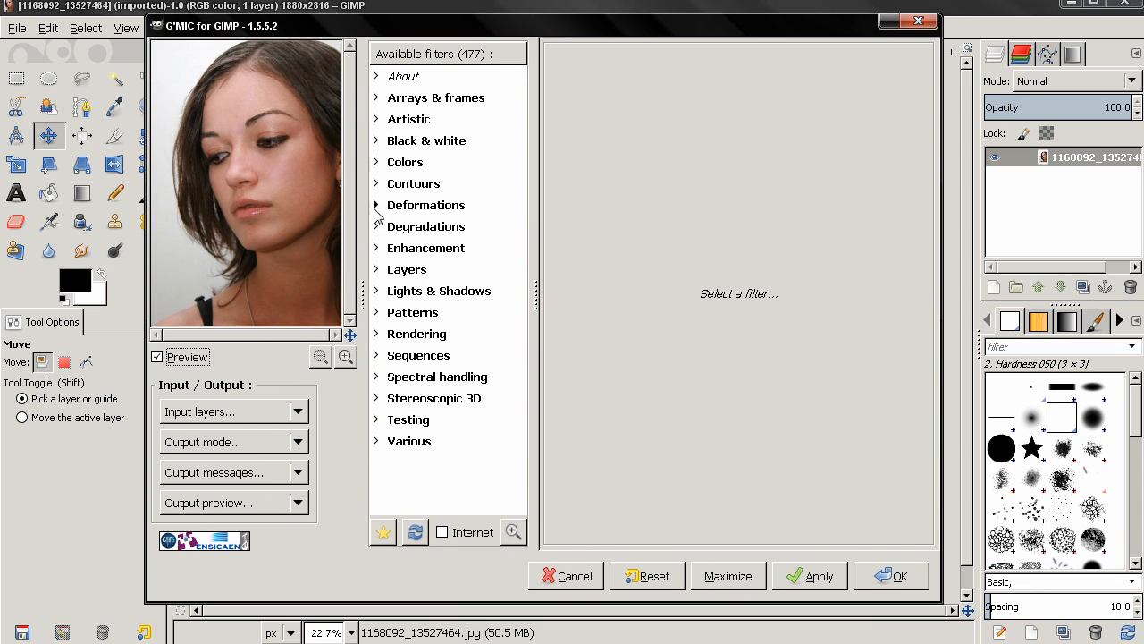
{"action": "mouse_move", "coordinate": [422, 89]}
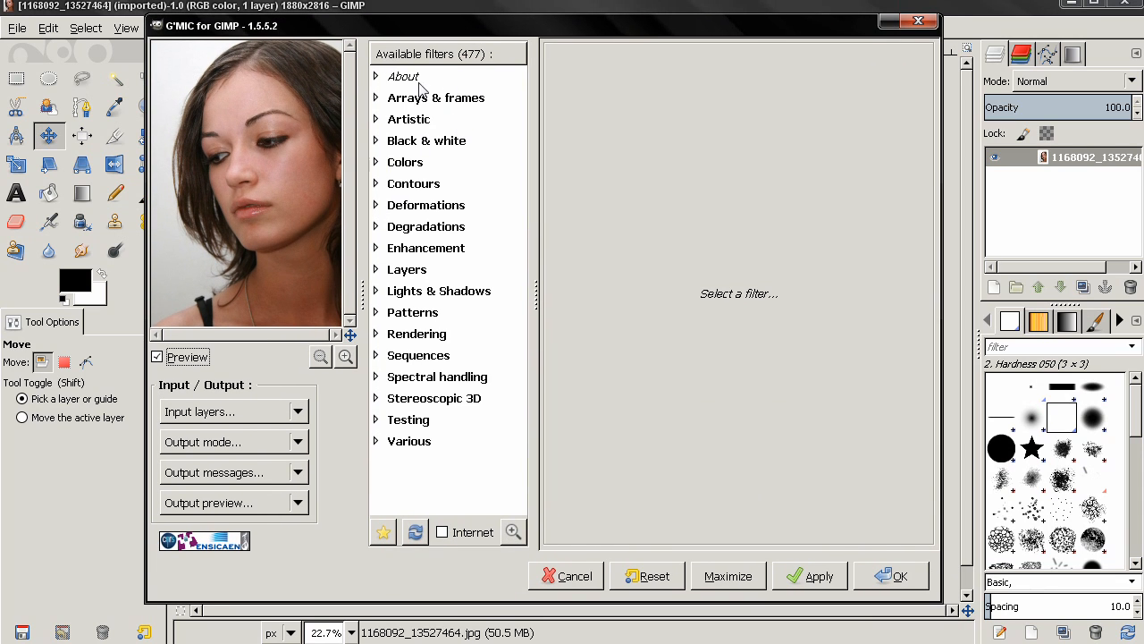
{"action": "mouse_move", "coordinate": [463, 74]}
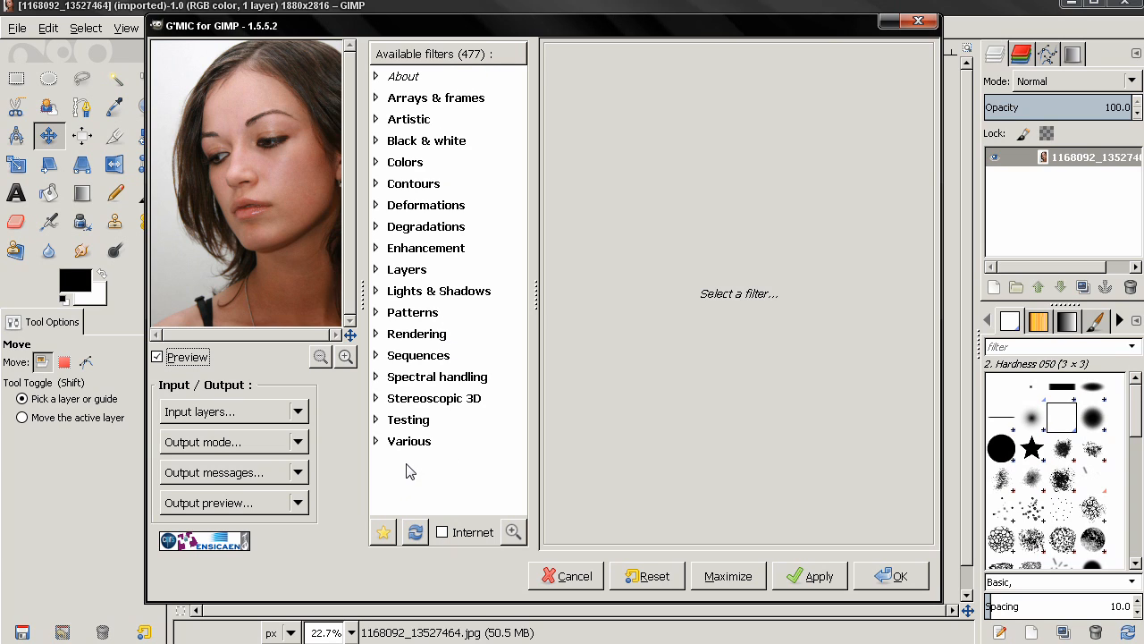
{"action": "mouse_move", "coordinate": [454, 113]}
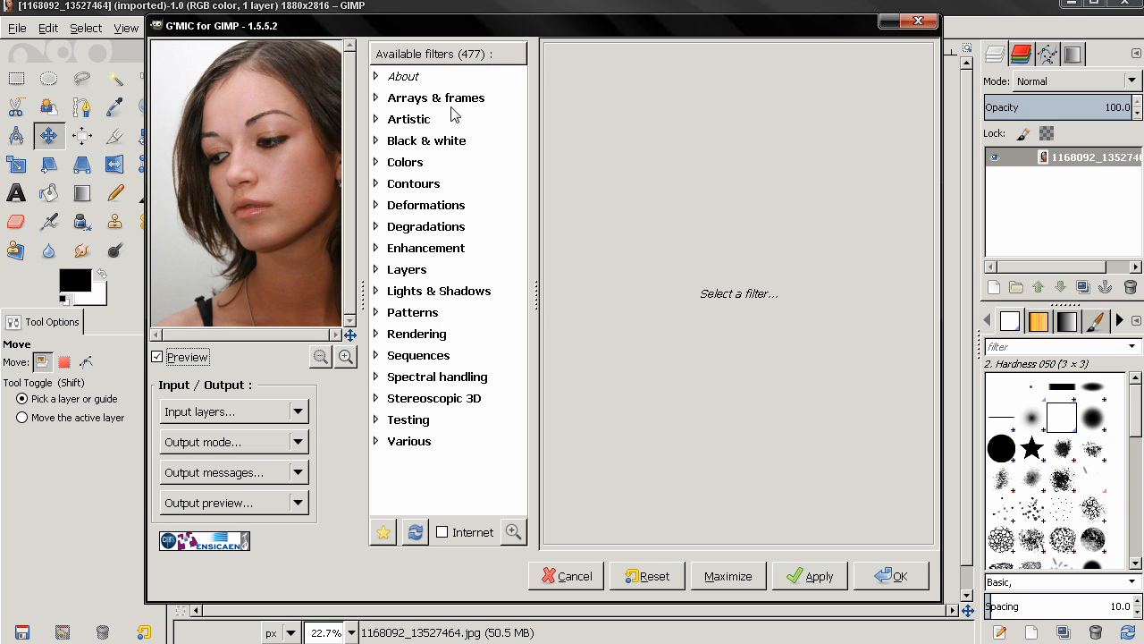
{"action": "mouse_move", "coordinate": [471, 64]}
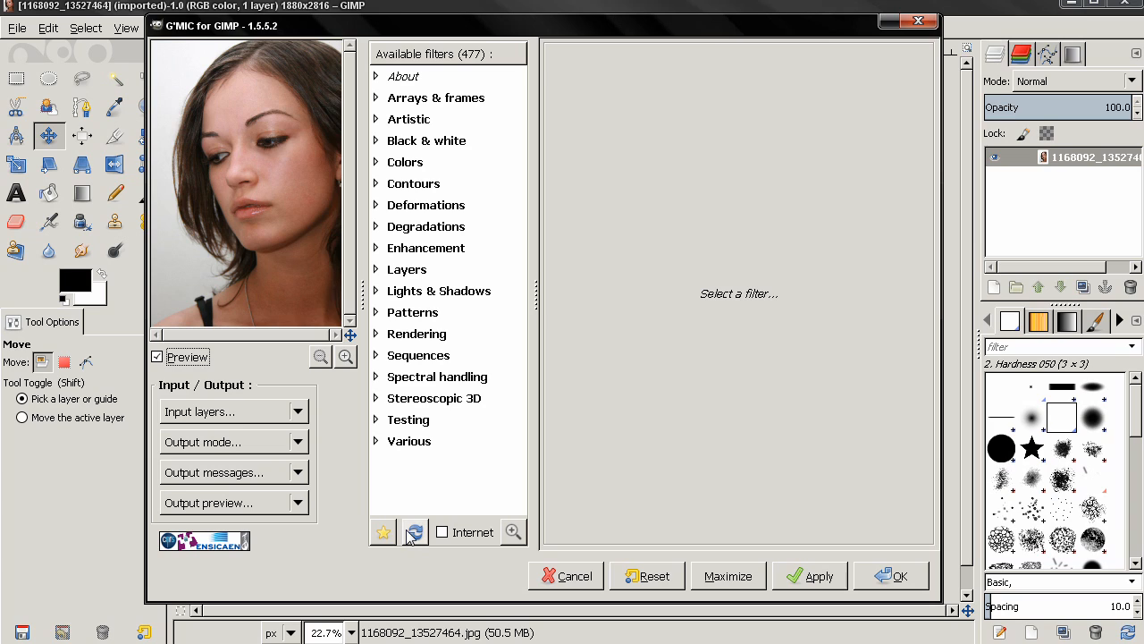
{"action": "left_click", "coordinate": [441, 531]}
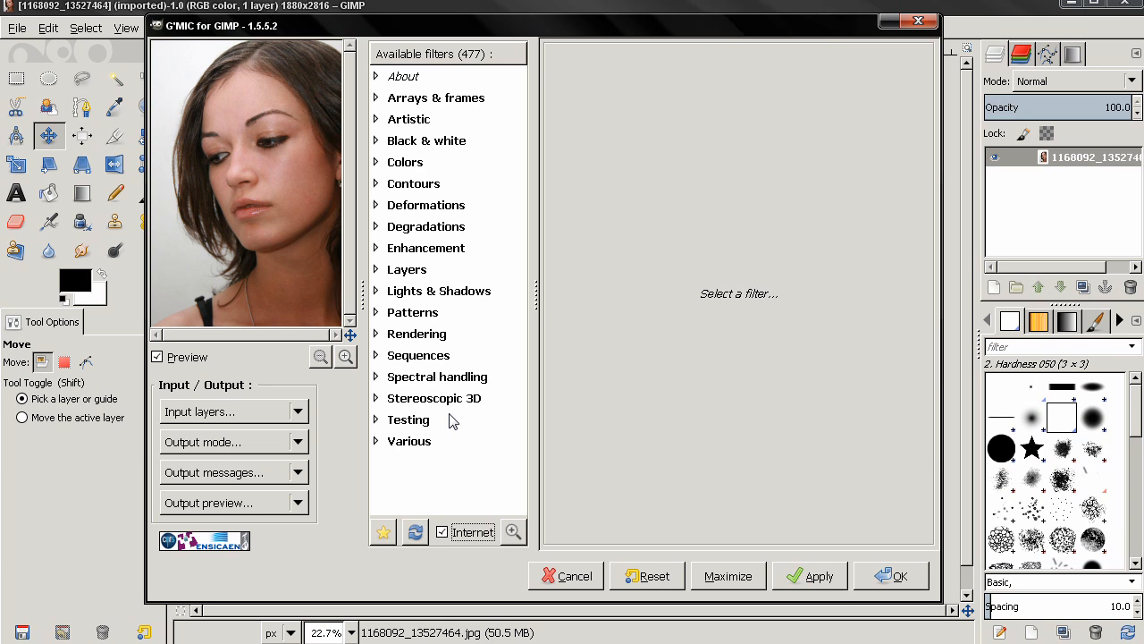
{"action": "mouse_move", "coordinate": [503, 201]}
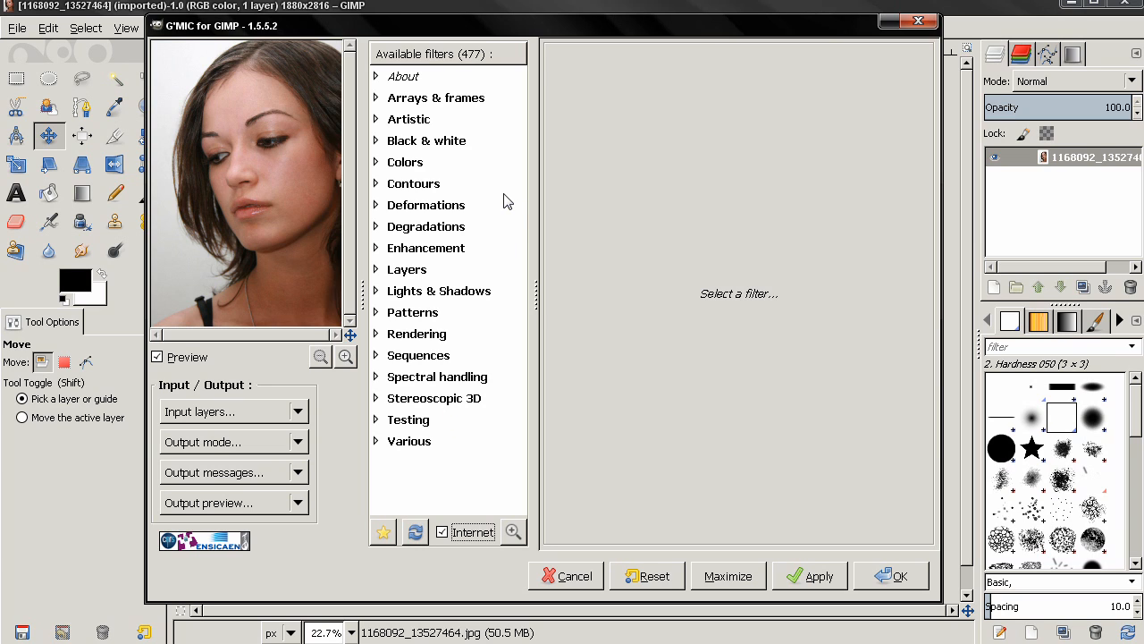
{"action": "mouse_move", "coordinate": [401, 239]}
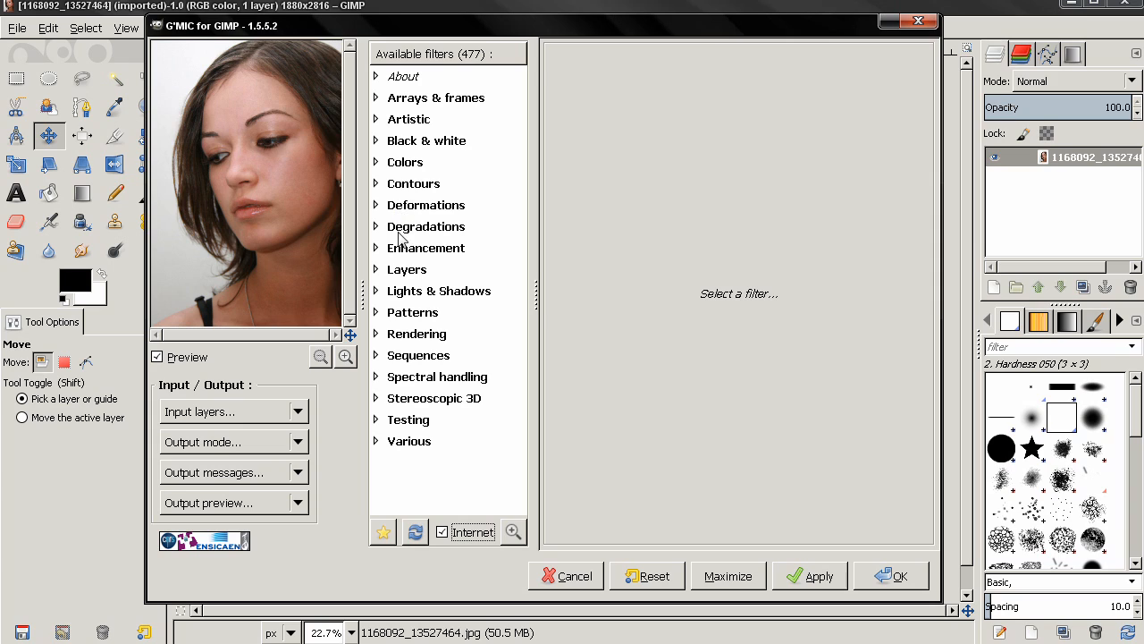
{"action": "mouse_move", "coordinate": [454, 258]}
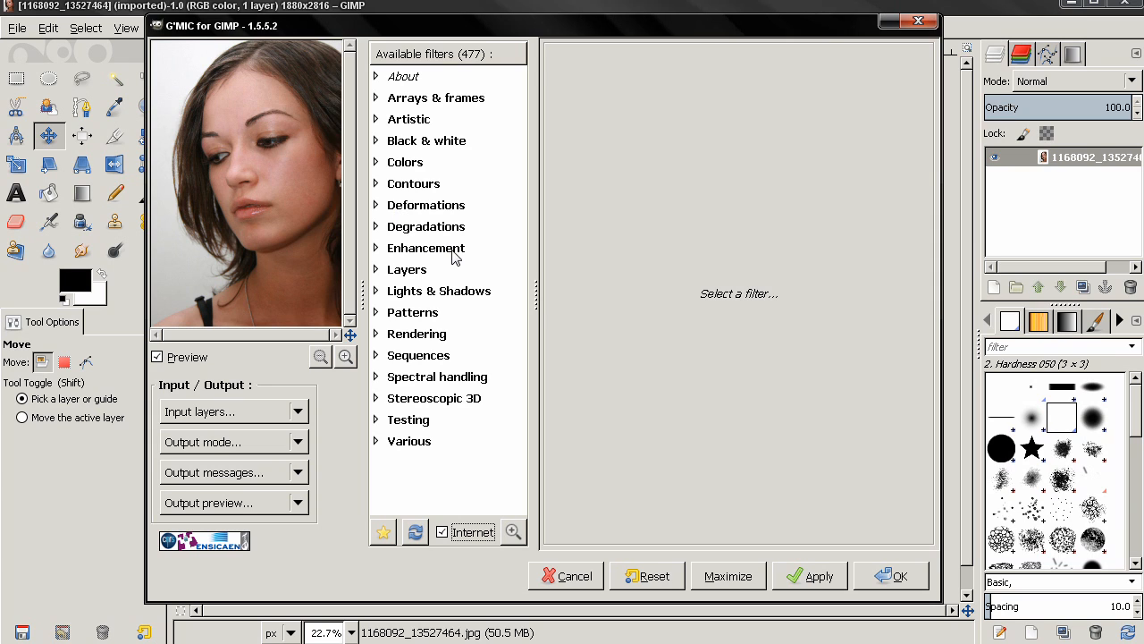
{"action": "mouse_move", "coordinate": [481, 250]}
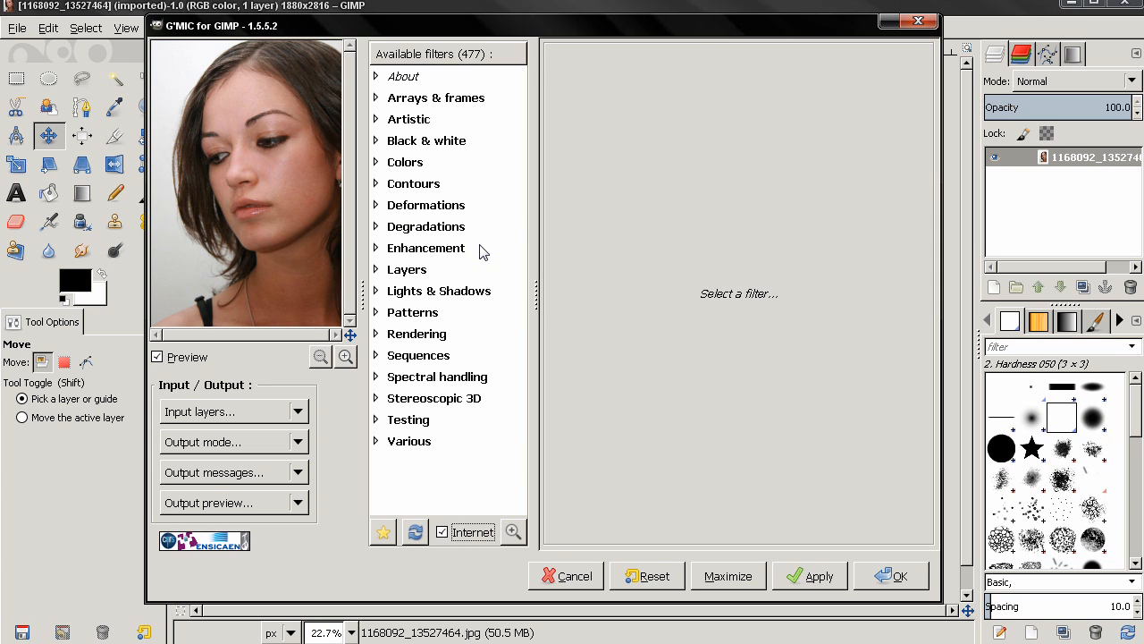
{"action": "mouse_move", "coordinate": [471, 258]}
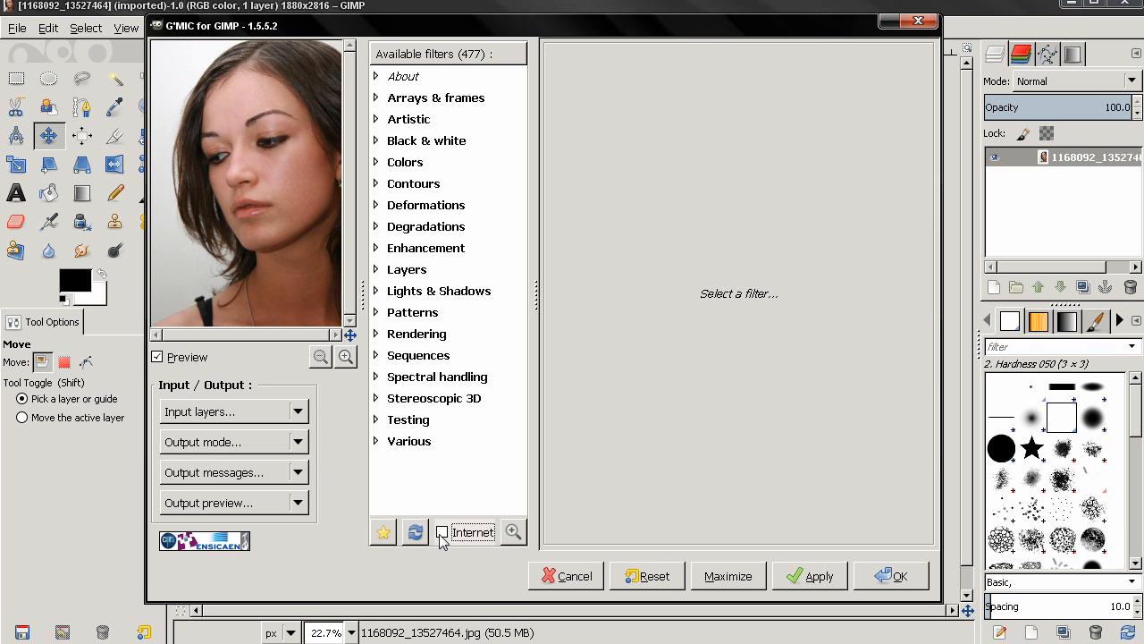
{"action": "left_click", "coordinate": [441, 532]}
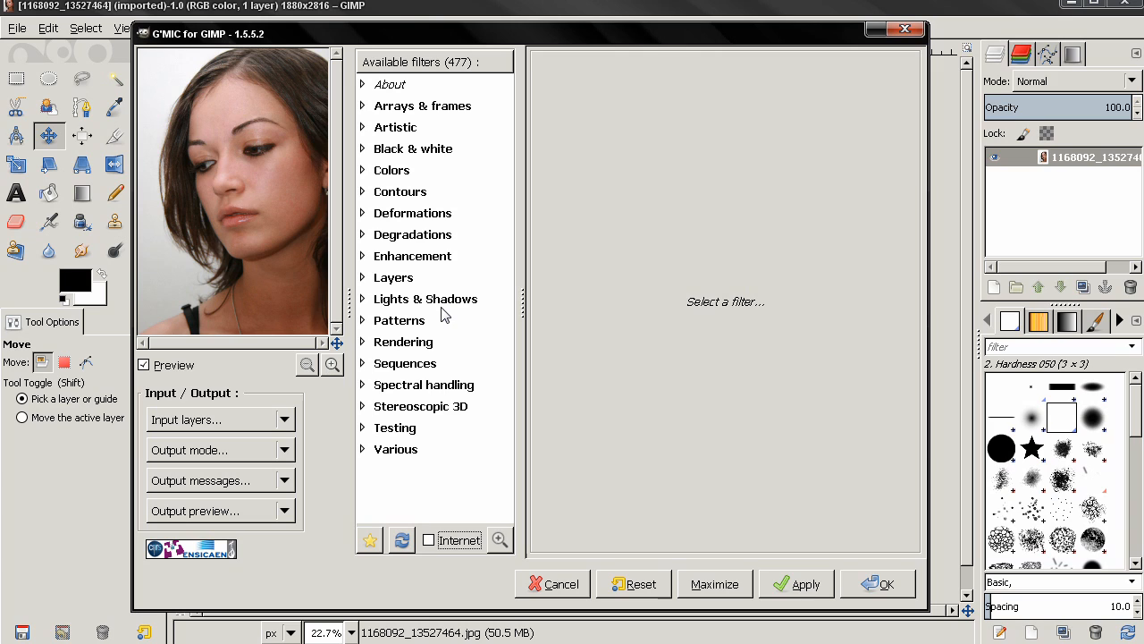
{"action": "mouse_move", "coordinate": [377, 203]}
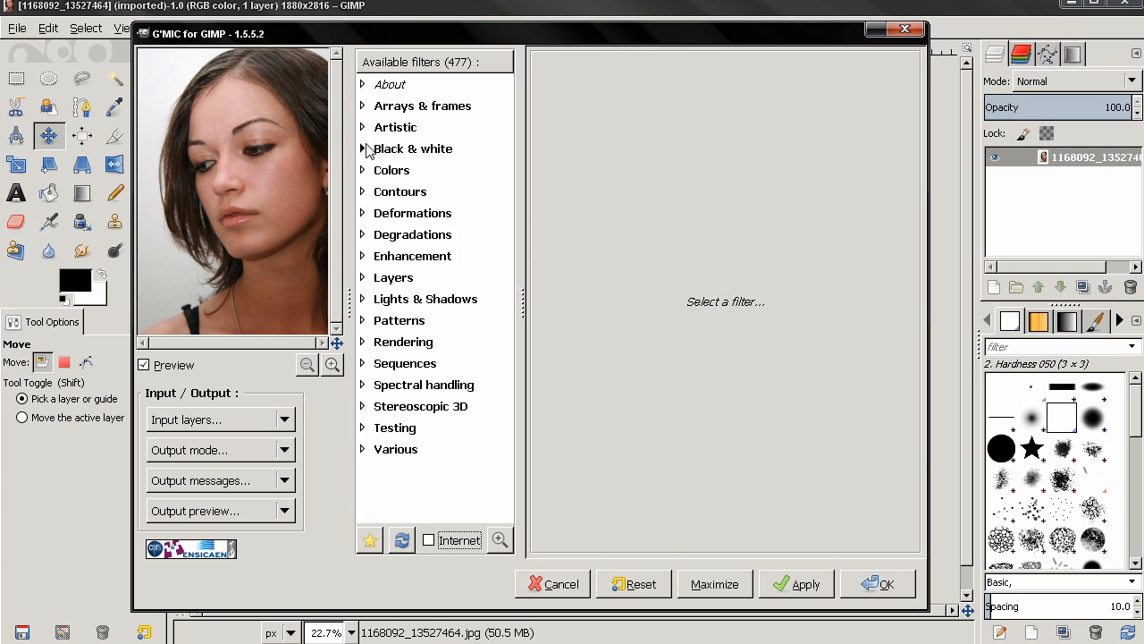
Expand the Artistic category and preview Bokeh's glowing circles over the portrait
{"action": "left_click", "coordinate": [363, 127]}
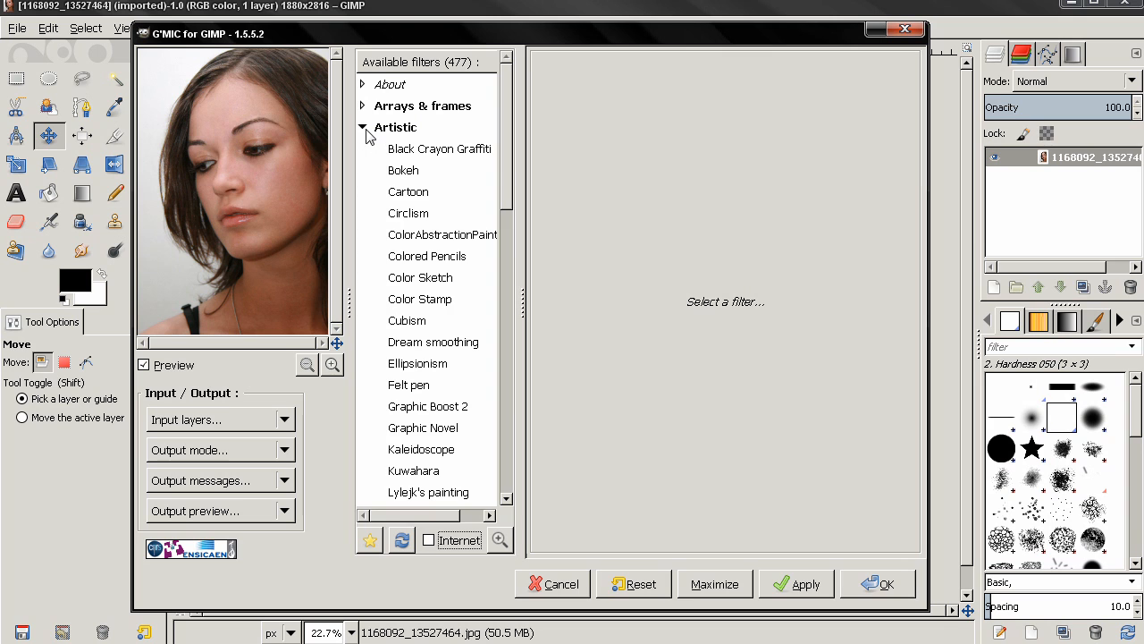
{"action": "scroll", "scroll_direction": "down", "scroll_amount": 3}
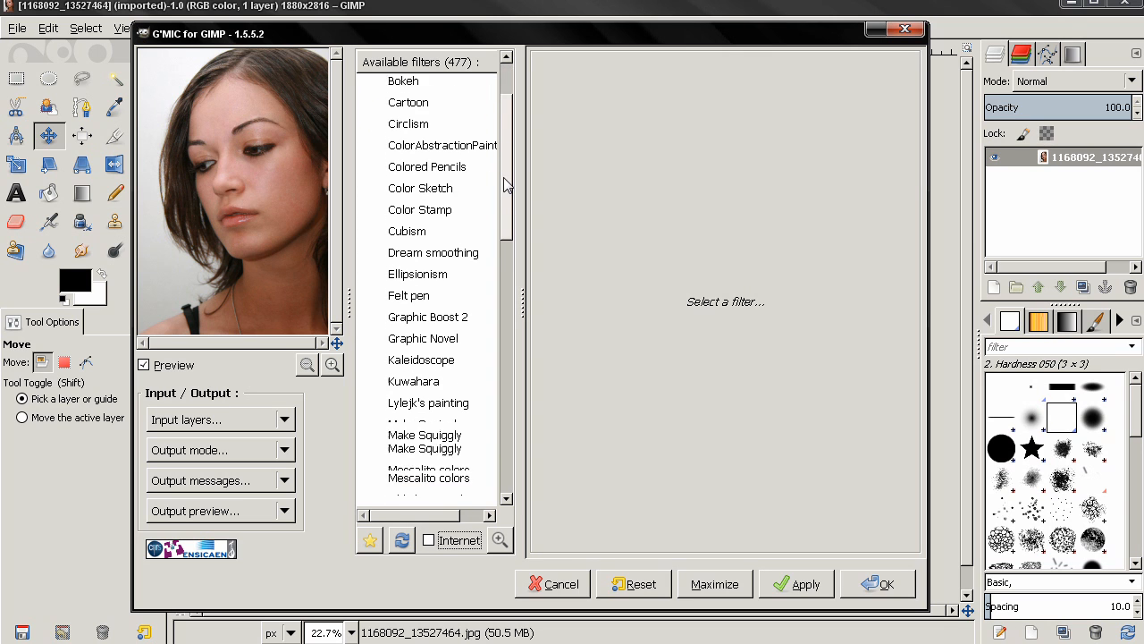
{"action": "scroll", "scroll_direction": "down", "scroll_amount": 3}
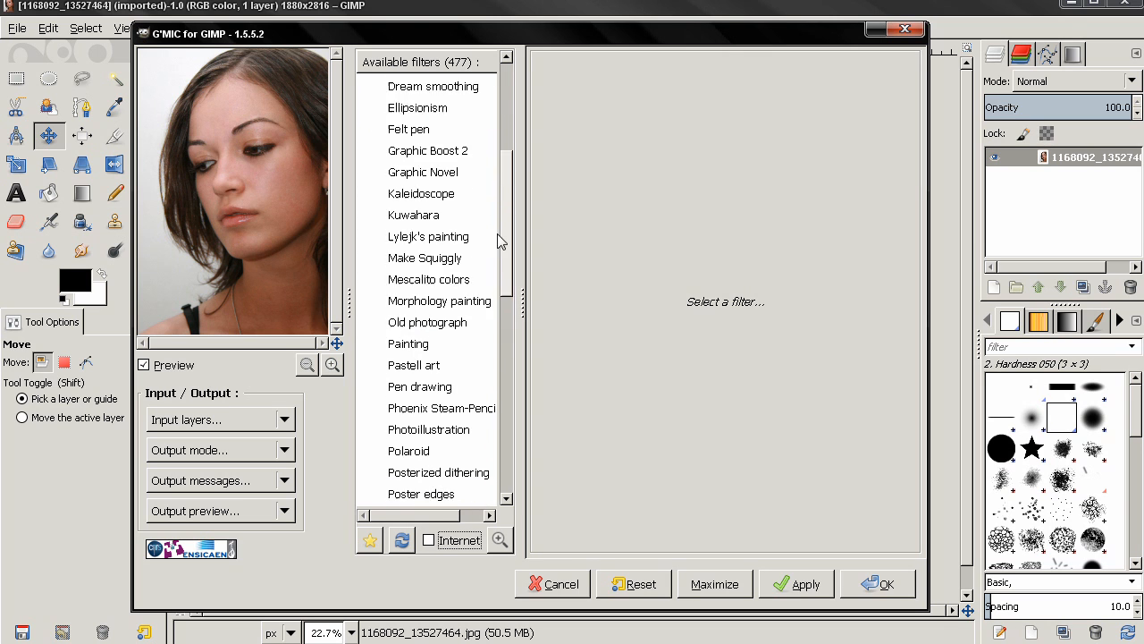
{"action": "left_click", "coordinate": [402, 170]}
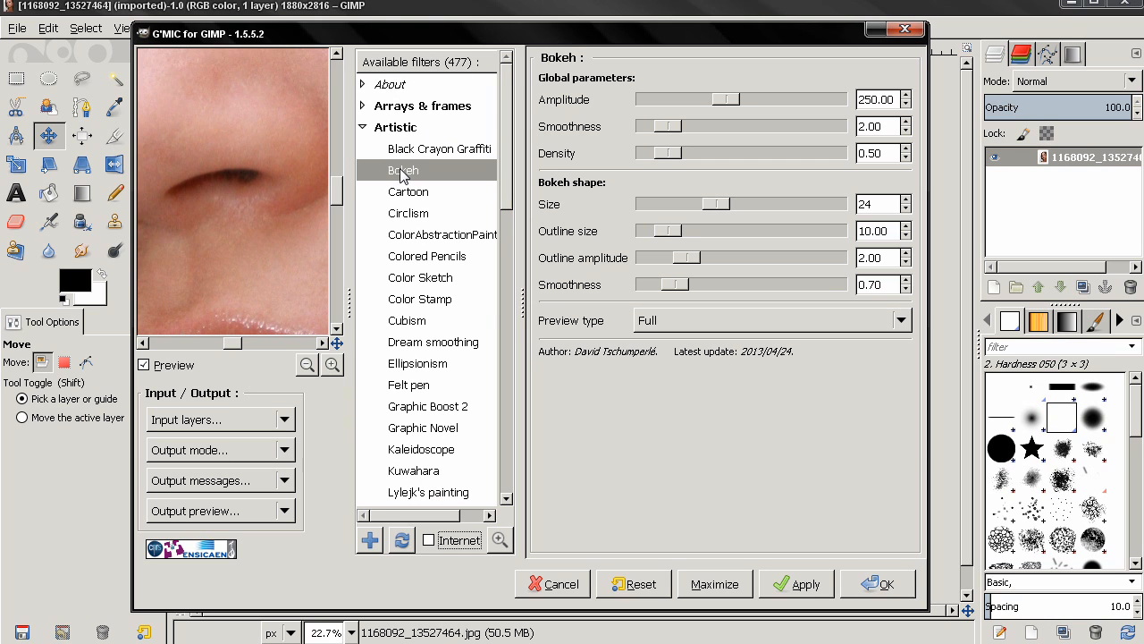
{"action": "left_click", "coordinate": [402, 170]}
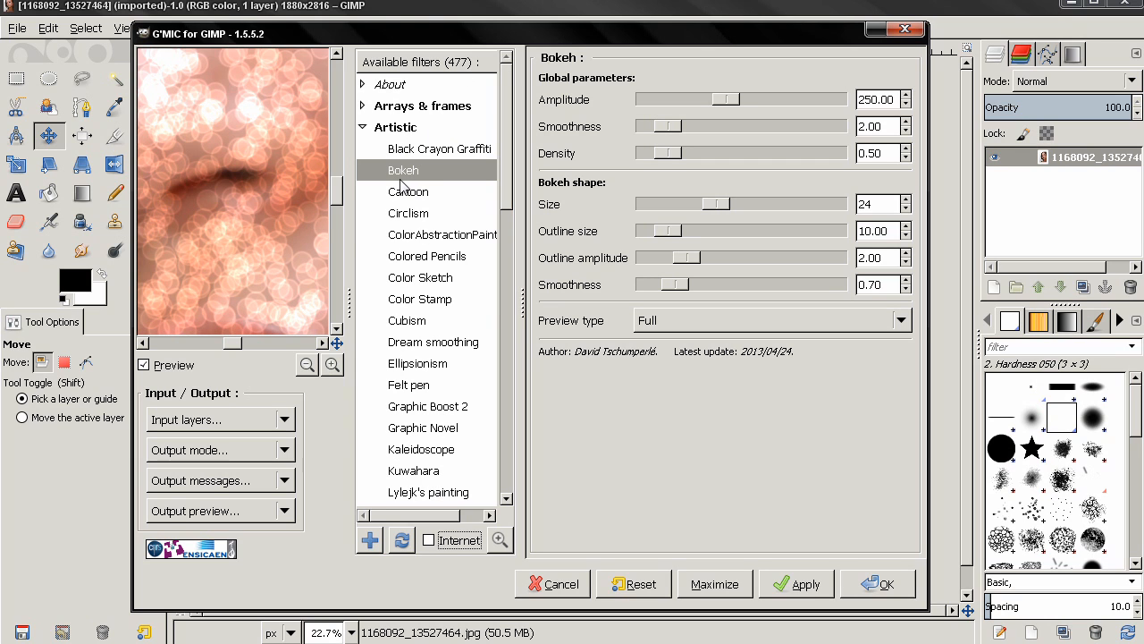
{"action": "mouse_move", "coordinate": [242, 157]}
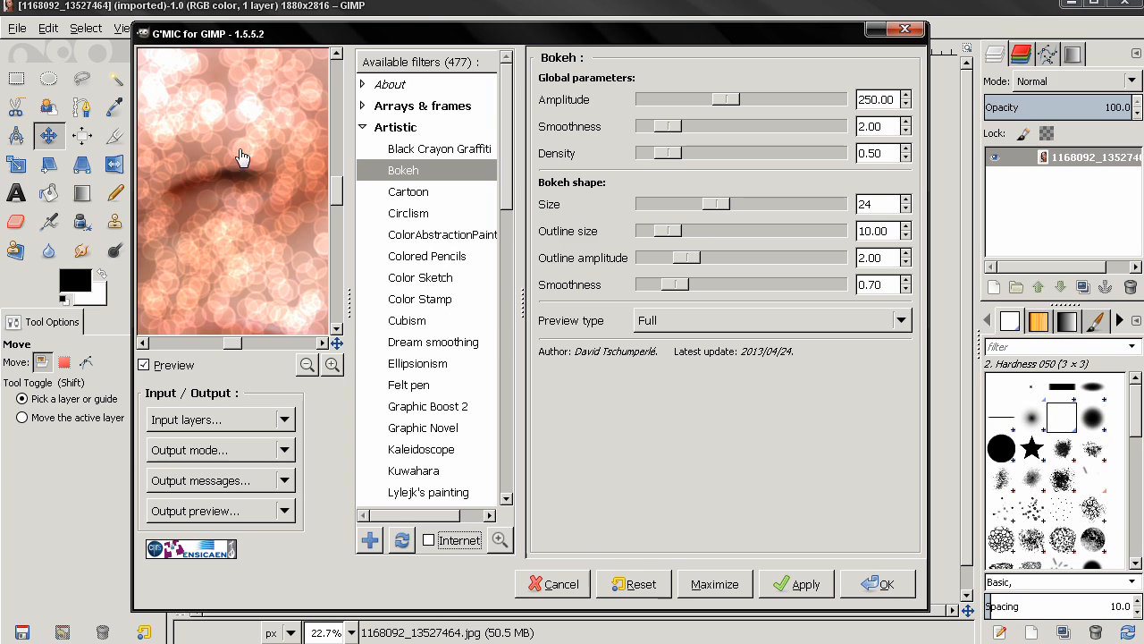
{"action": "left_click", "coordinate": [306, 364]}
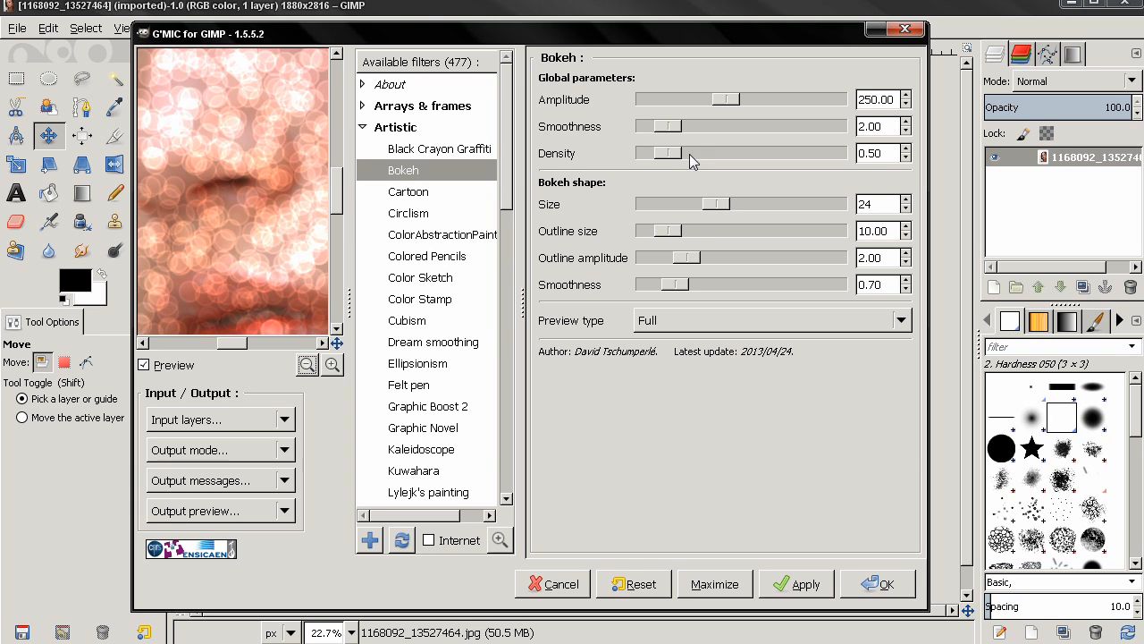
{"action": "mouse_move", "coordinate": [673, 116]}
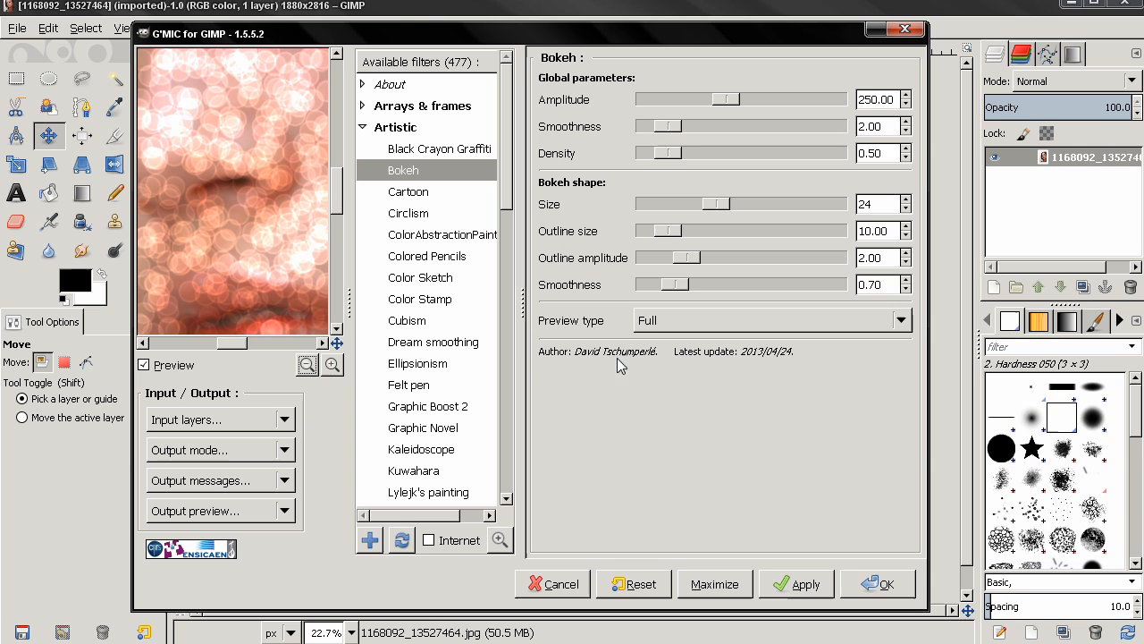
{"action": "mouse_move", "coordinate": [756, 364]}
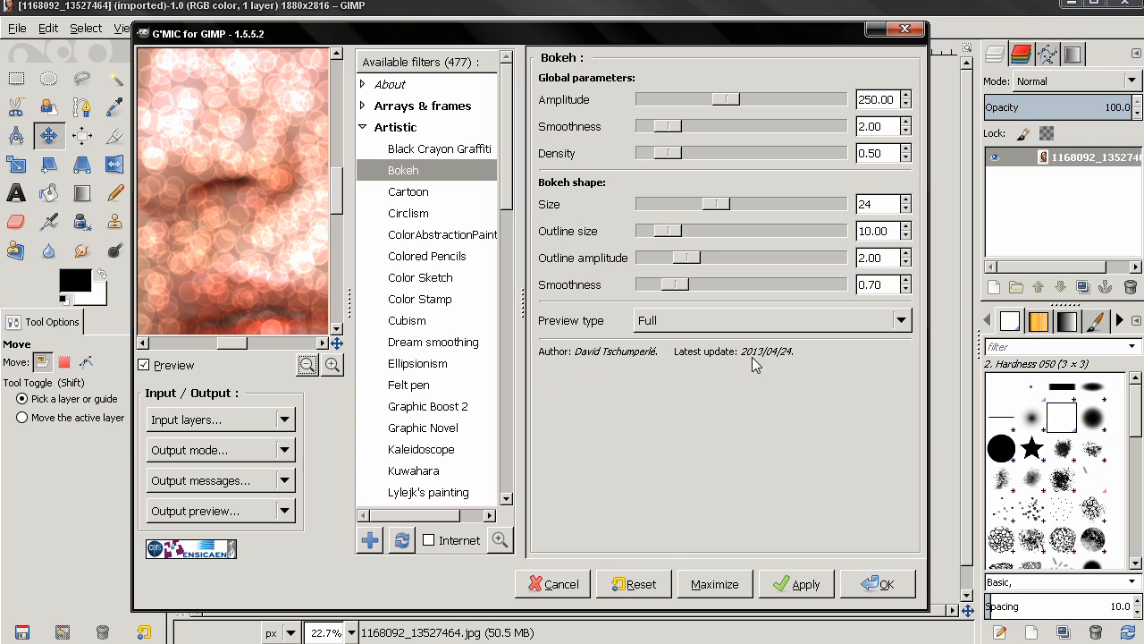
{"action": "mouse_move", "coordinate": [451, 202]}
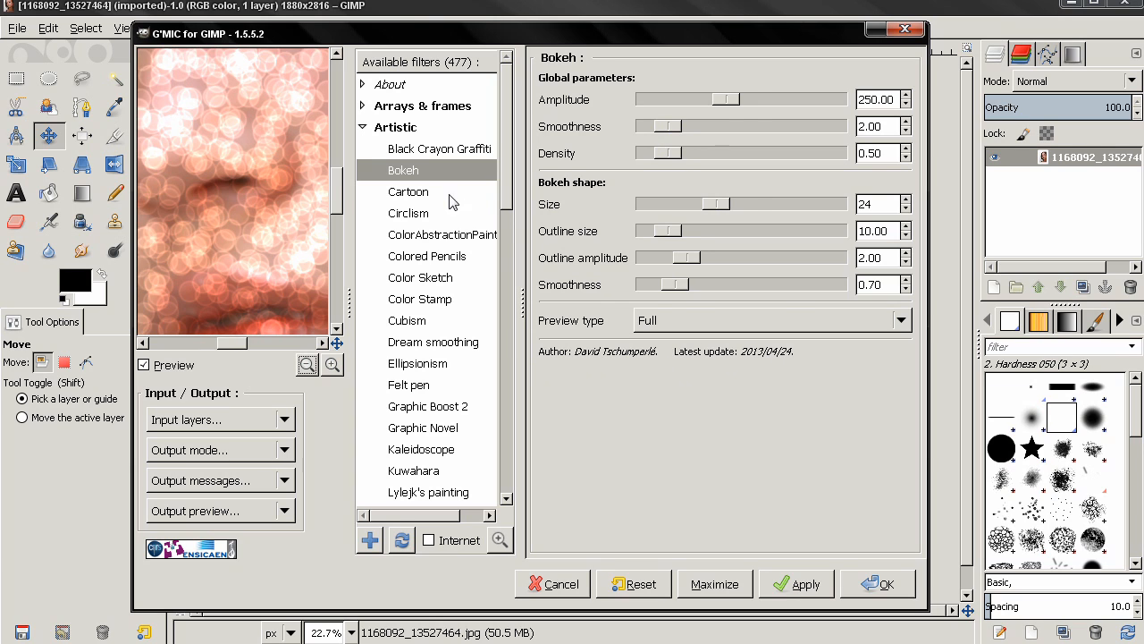
Preview Artistic > Cartoon with smoothness 2.97 and sharpening 138.61
{"action": "left_click", "coordinate": [408, 191]}
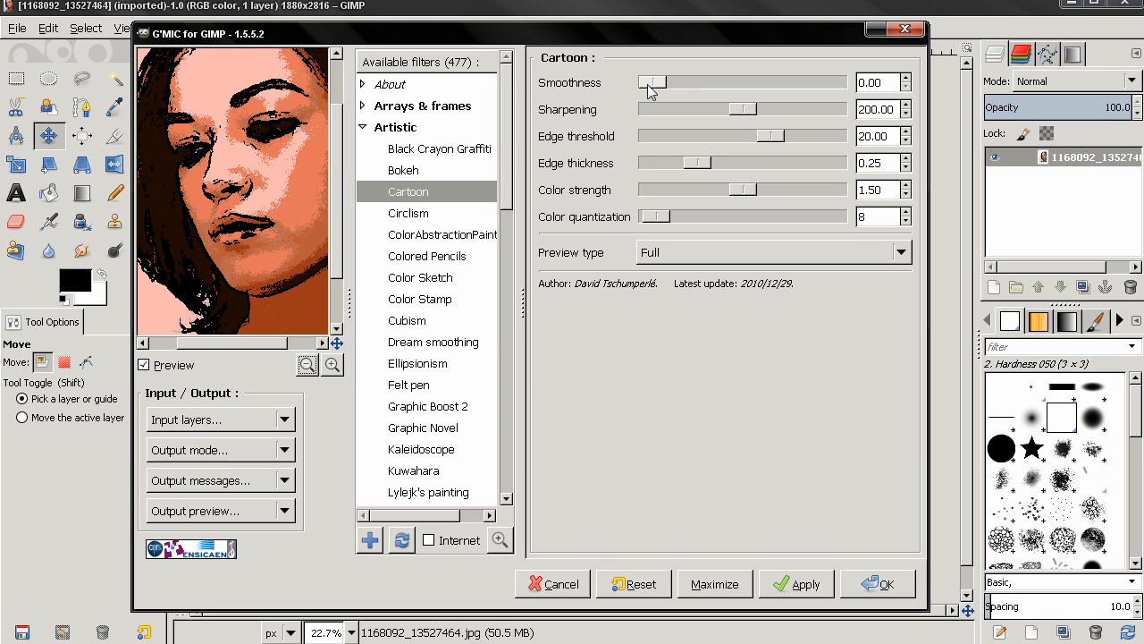
{"action": "left_click_drag", "start_coordinate": [651, 82], "coordinate": [699, 82]}
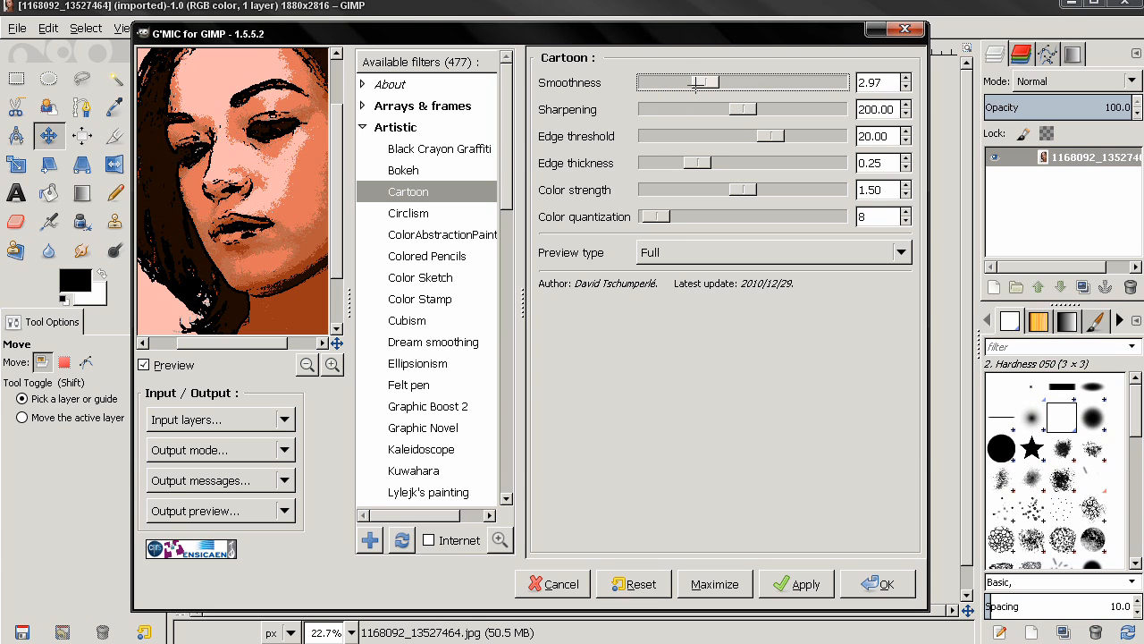
{"action": "left_click_drag", "start_coordinate": [760, 108], "coordinate": [737, 108]}
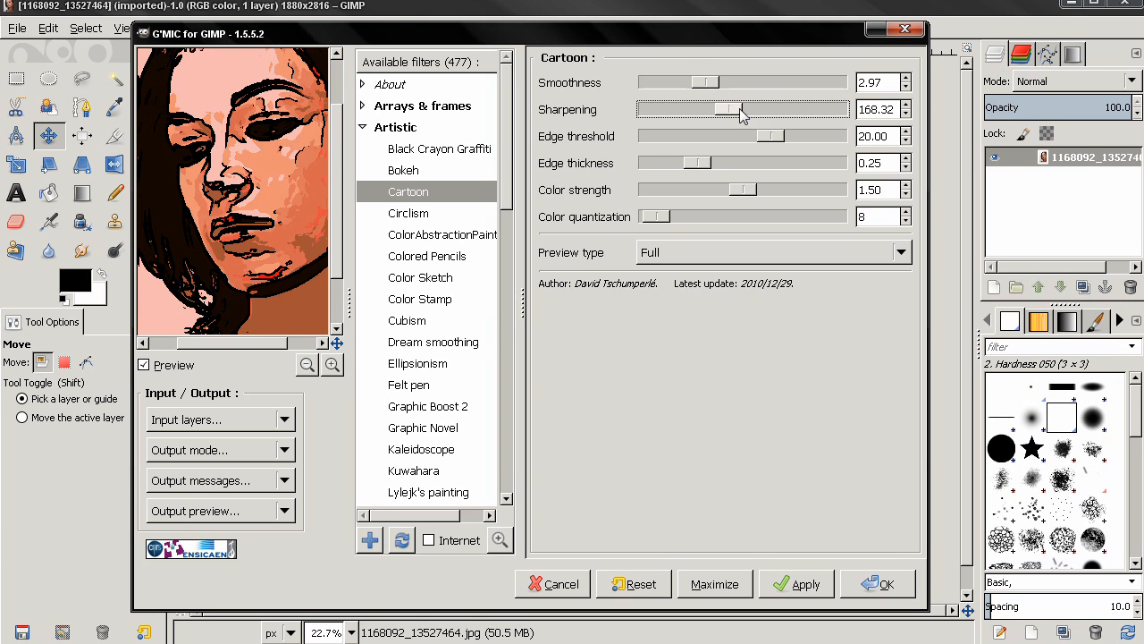
{"action": "left_click_drag", "start_coordinate": [747, 109], "coordinate": [724, 108]}
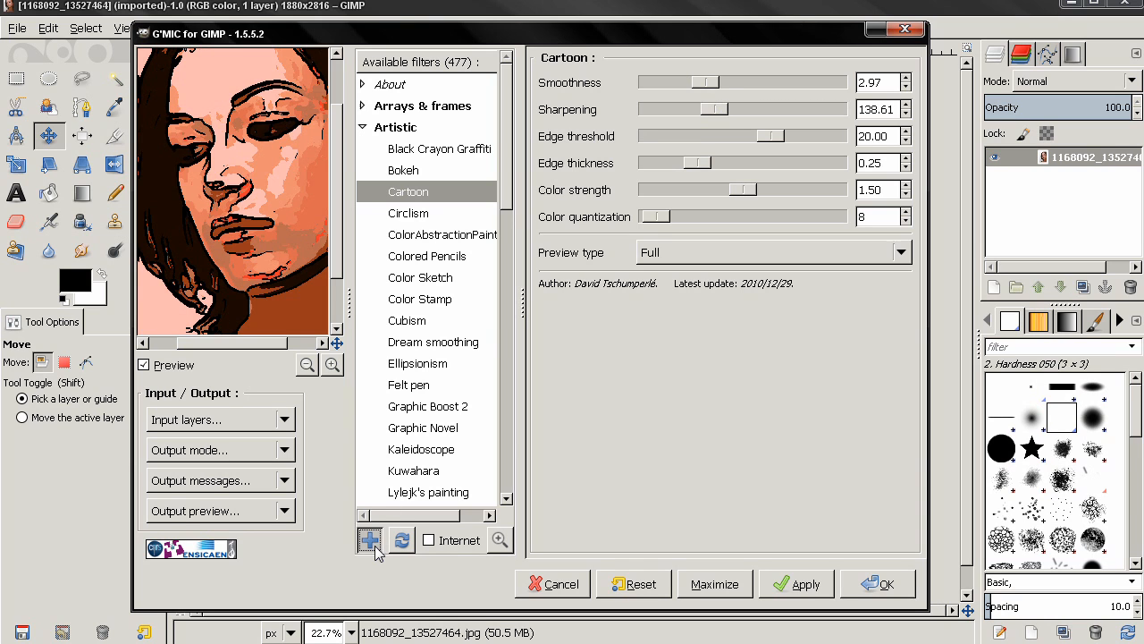
Add the tuned Cartoon filter to Faves and reopen Cartoon from the Faves folder
{"action": "left_click", "coordinate": [369, 539]}
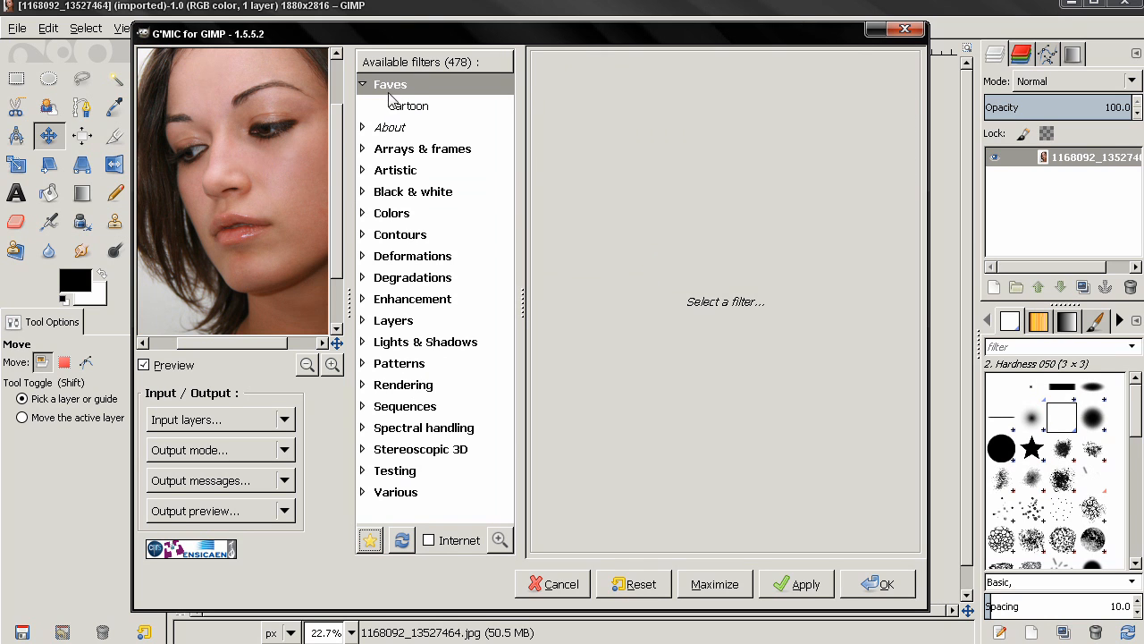
{"action": "left_click", "coordinate": [409, 105]}
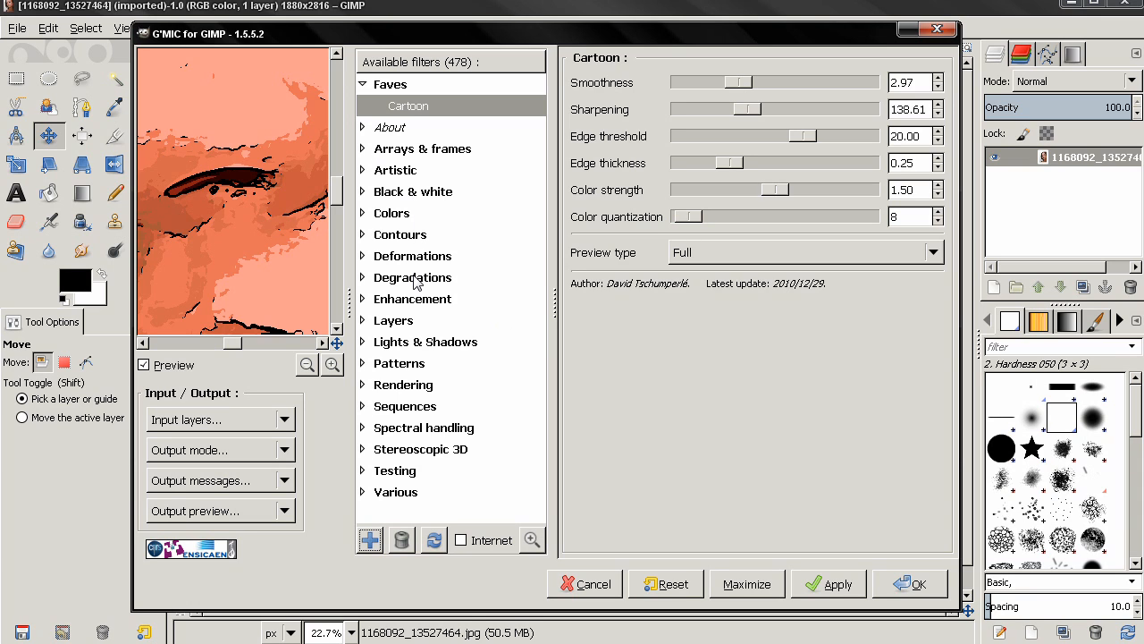
{"action": "mouse_move", "coordinate": [461, 118]}
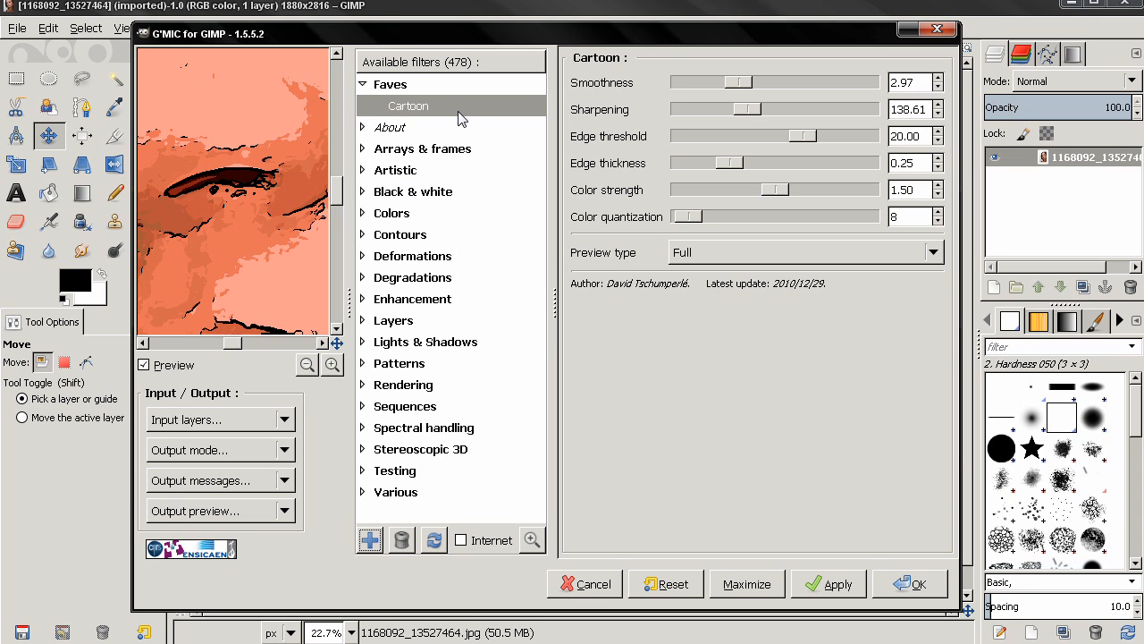
{"action": "mouse_move", "coordinate": [438, 165]}
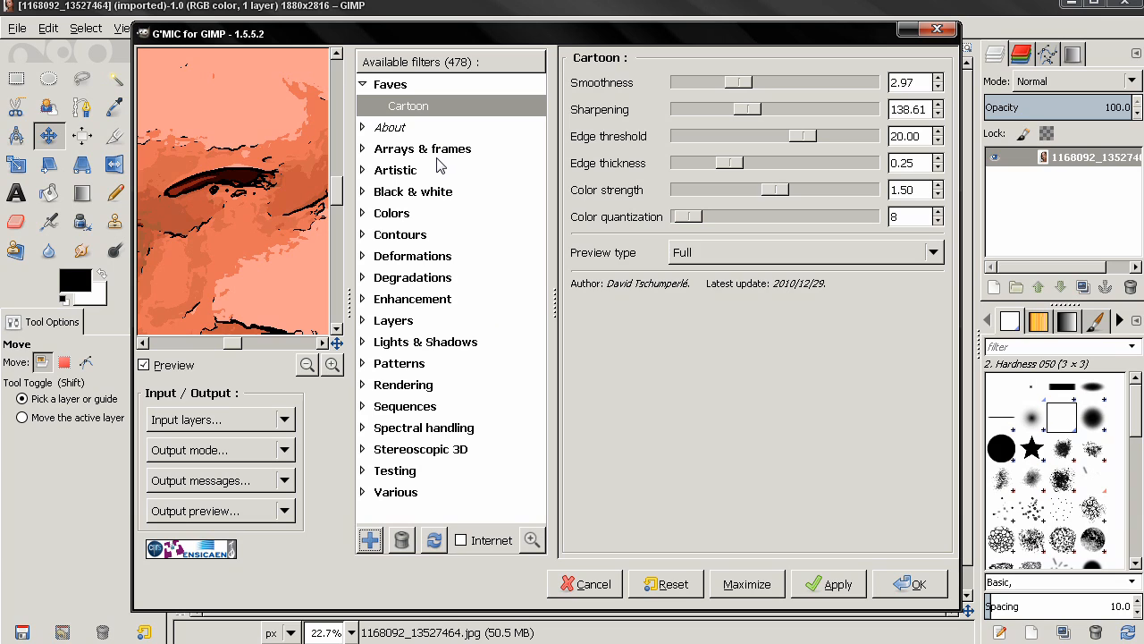
{"action": "mouse_move", "coordinate": [434, 197]}
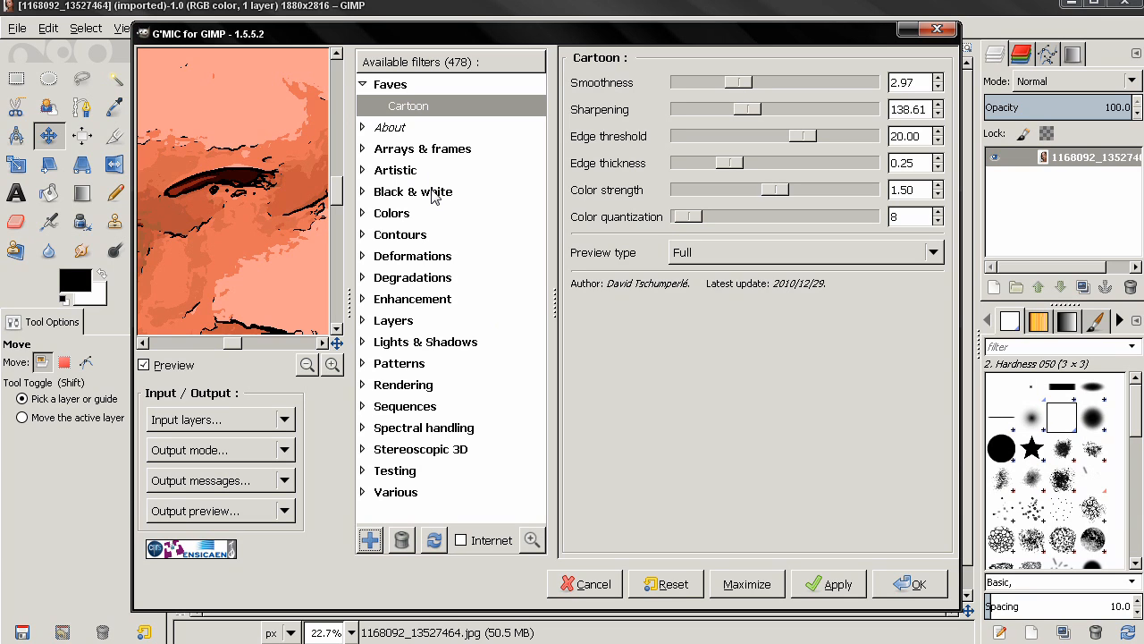
{"action": "mouse_move", "coordinate": [700, 178]}
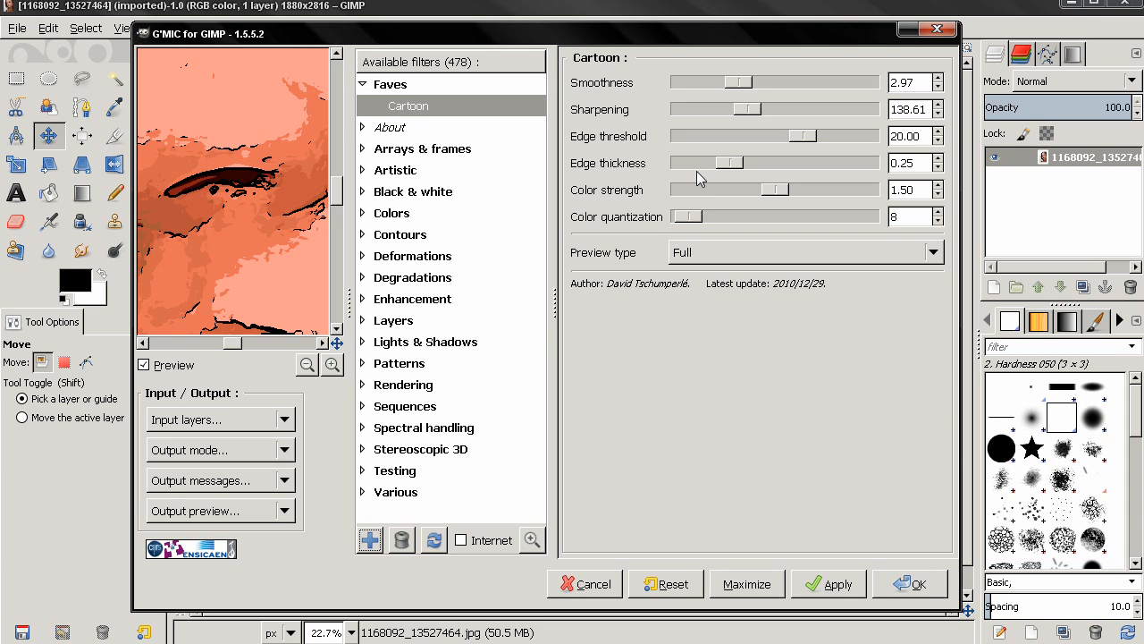
{"action": "mouse_move", "coordinate": [501, 289]}
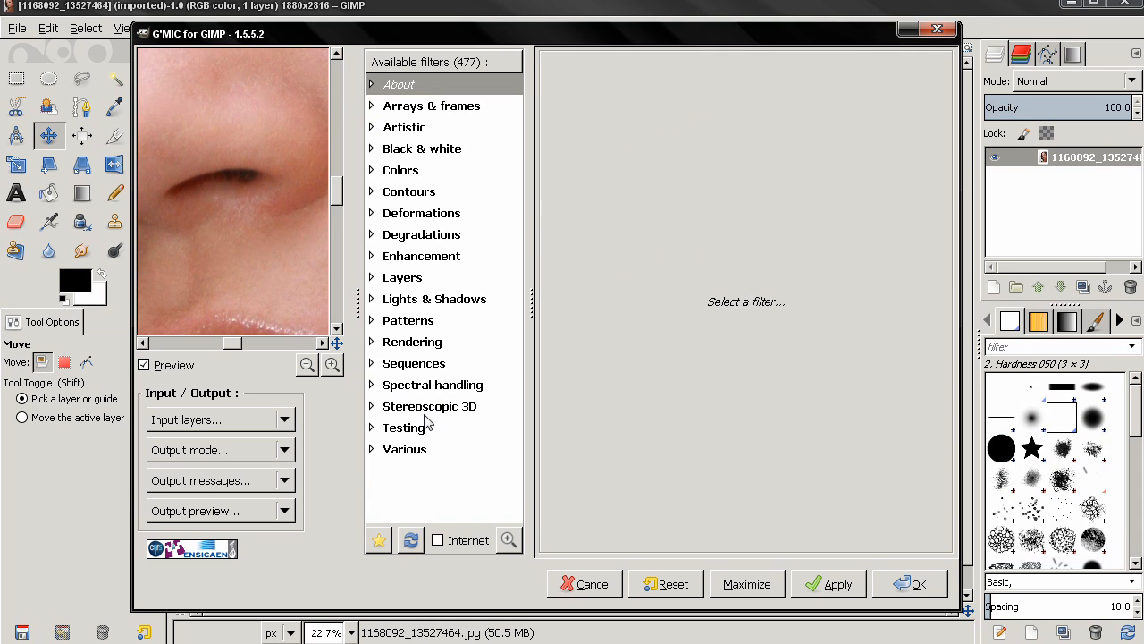
{"action": "mouse_move", "coordinate": [435, 273]}
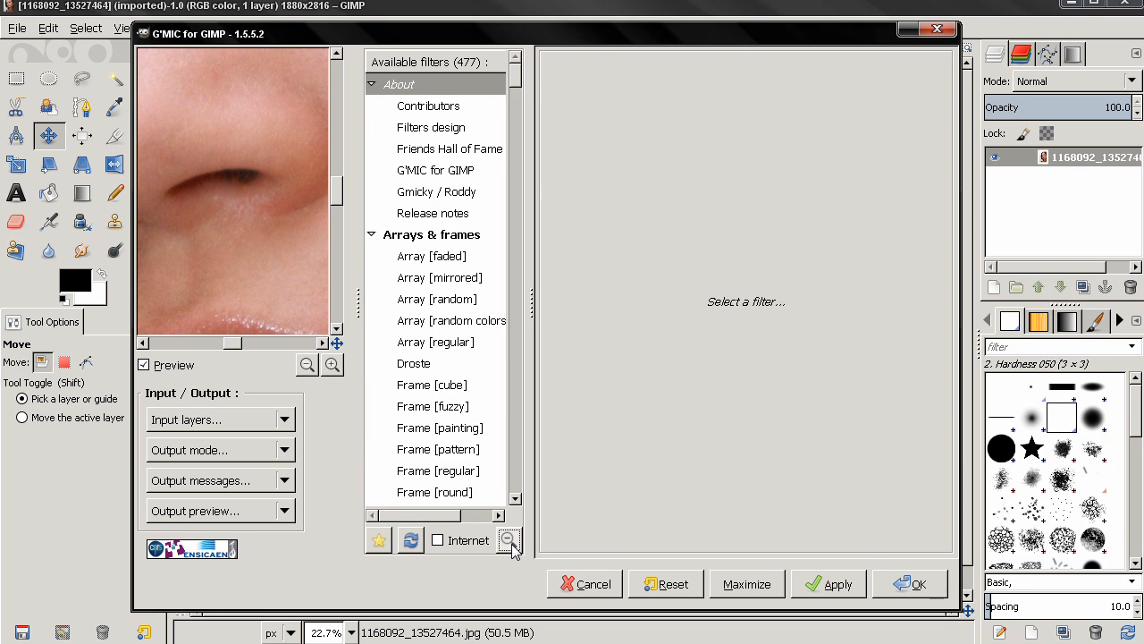
Scroll down the G'MIC filter list
{"action": "scroll", "scroll_direction": "down", "scroll_amount": 3}
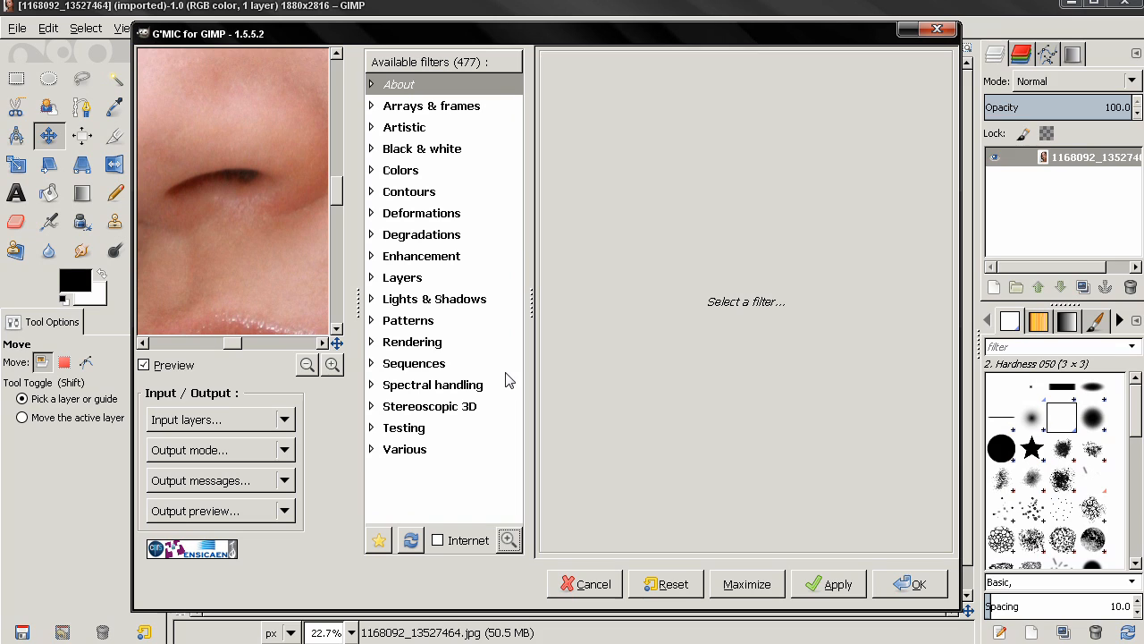
{"action": "mouse_move", "coordinate": [524, 238]}
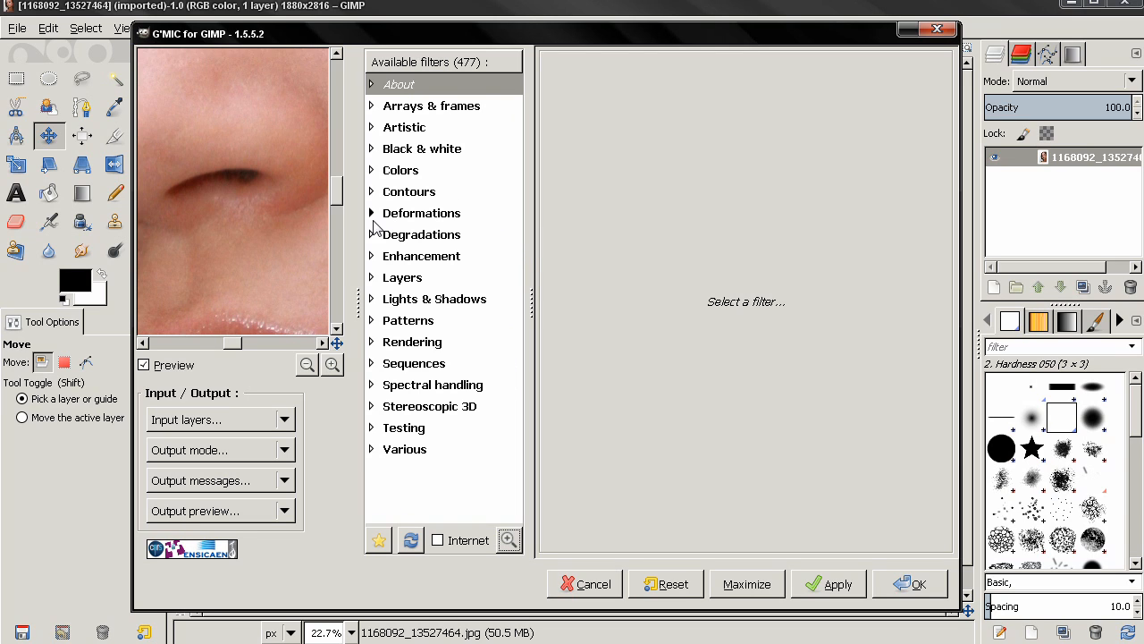
{"action": "mouse_move", "coordinate": [371, 212]}
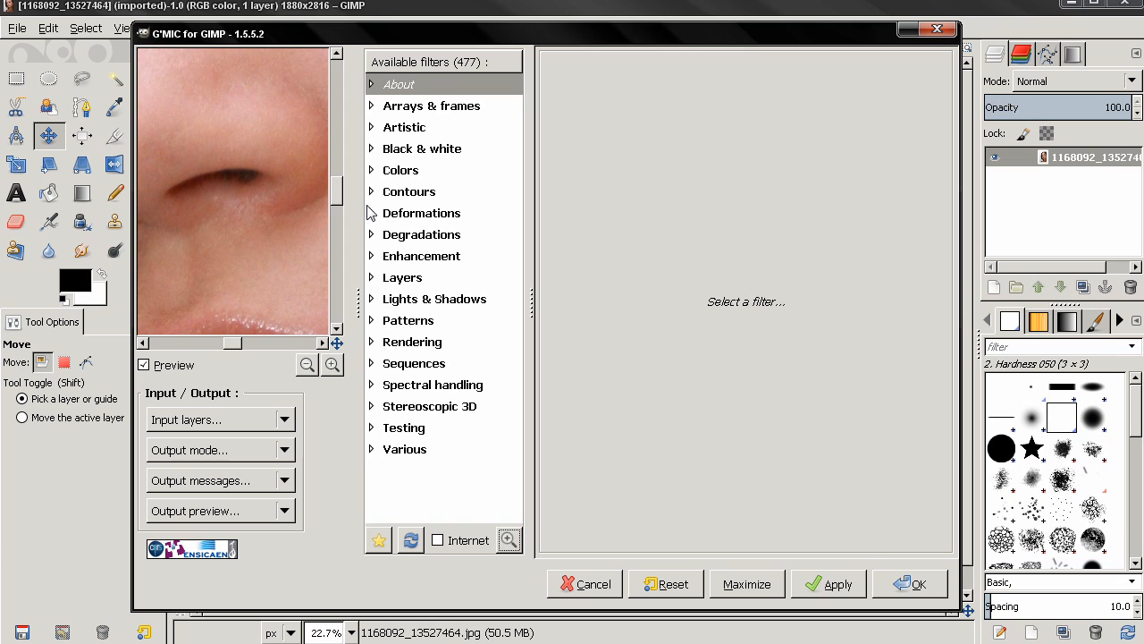
{"action": "mouse_move", "coordinate": [378, 259]}
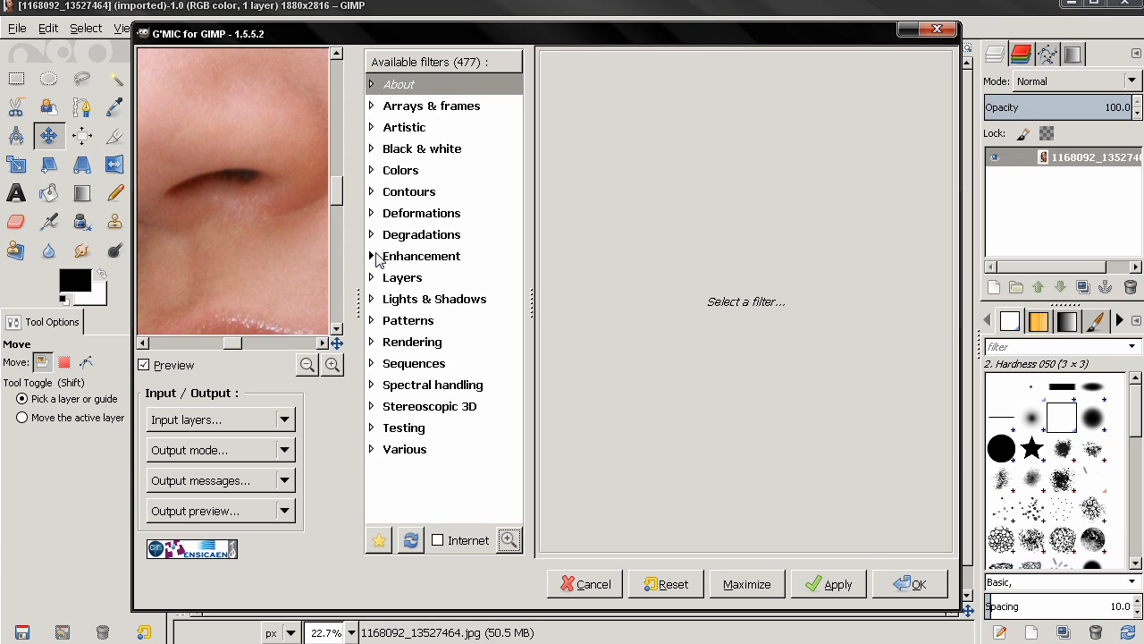
Scroll through the Artistic category and preview Rodilius at default settings
{"action": "scroll", "scroll_direction": "down", "scroll_amount": 3}
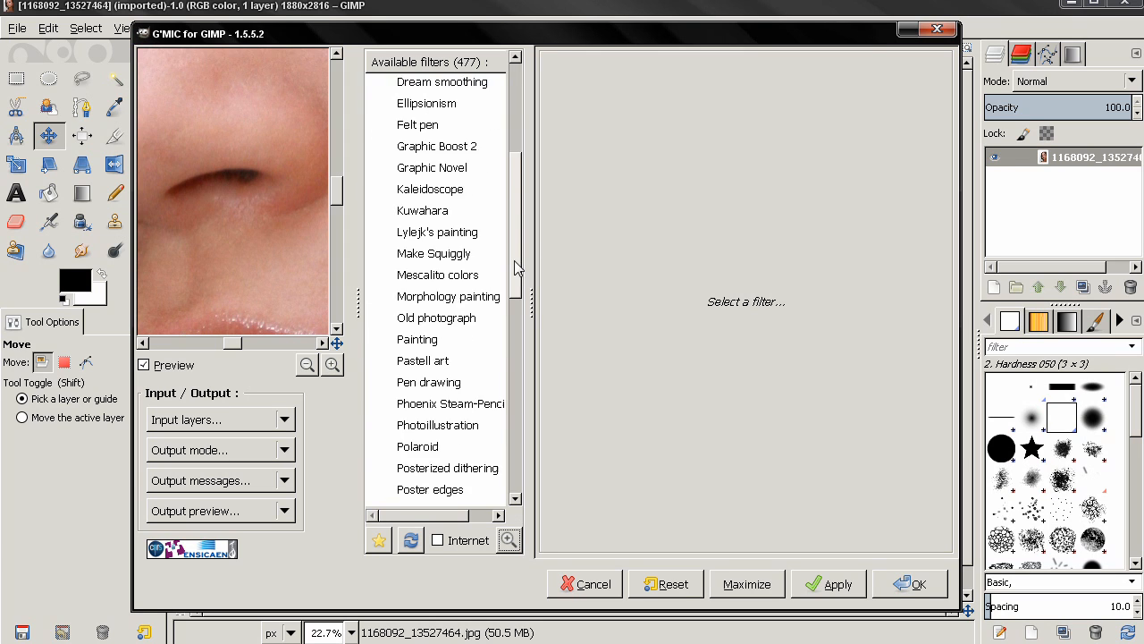
{"action": "scroll", "scroll_direction": "down", "scroll_amount": 3}
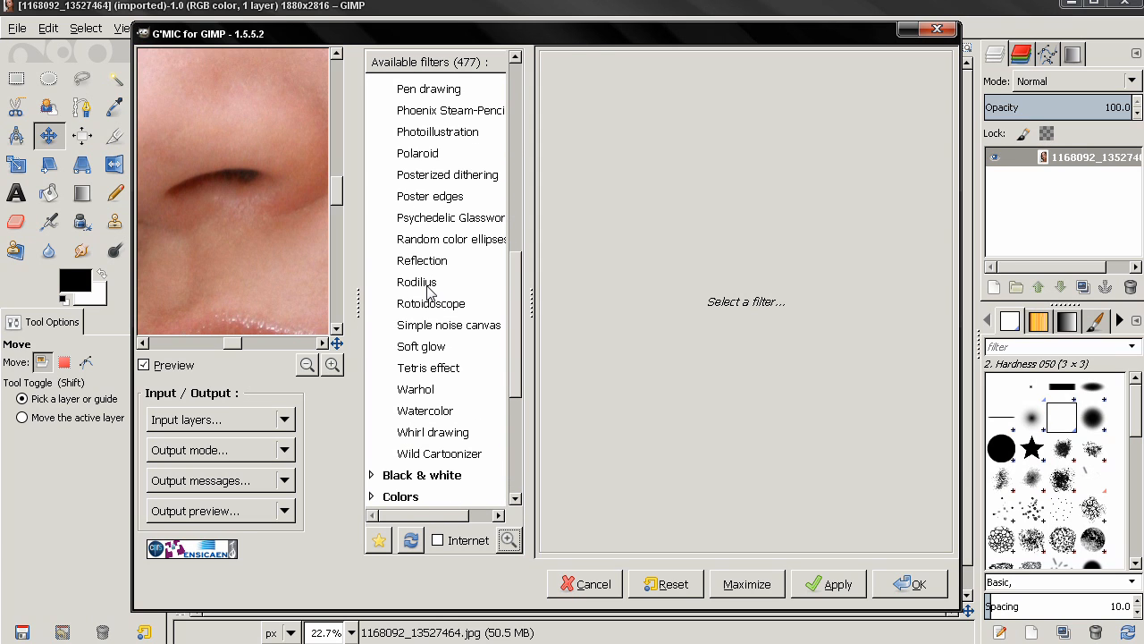
{"action": "left_click", "coordinate": [417, 282]}
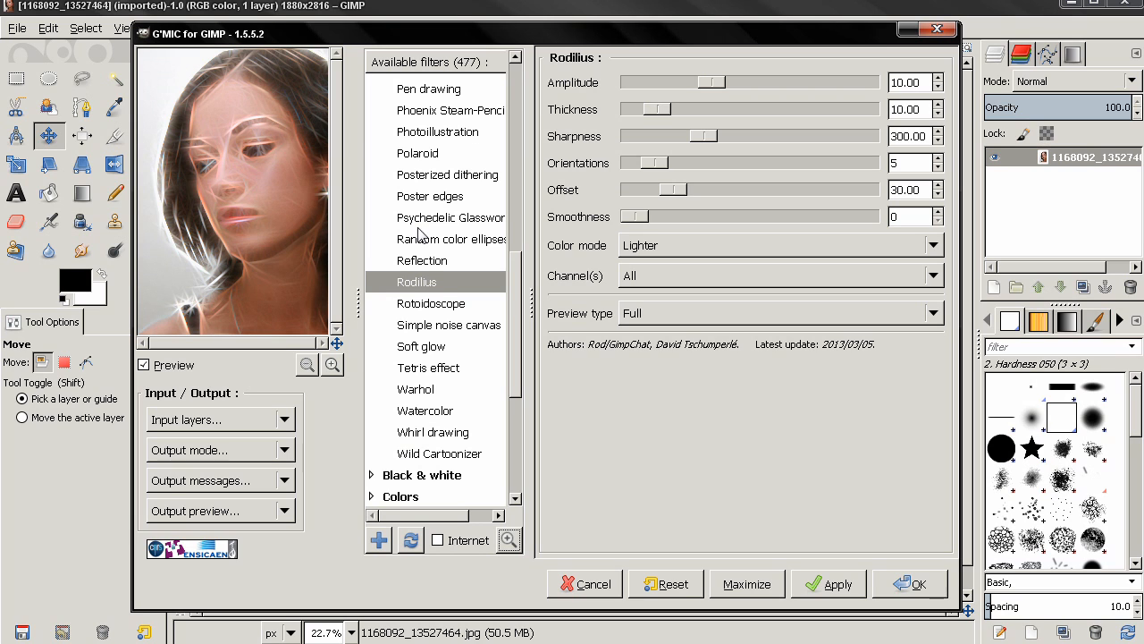
{"action": "scroll", "scroll_direction": "down", "scroll_amount": 3}
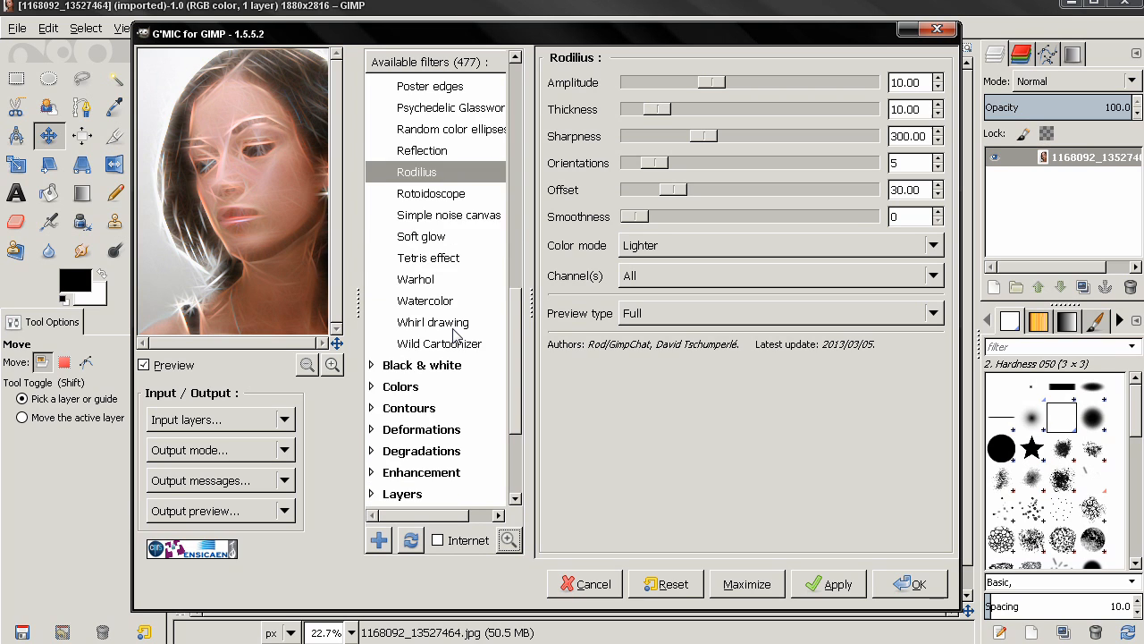
{"action": "mouse_move", "coordinate": [452, 337]}
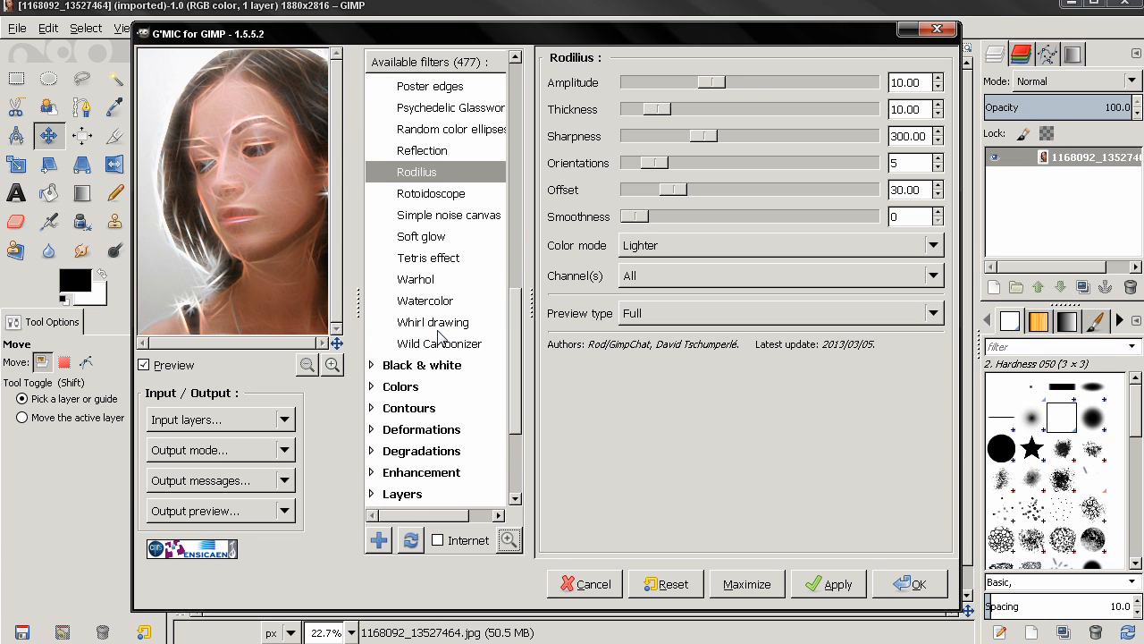
{"action": "scroll", "scroll_direction": "down", "scroll_amount": 3}
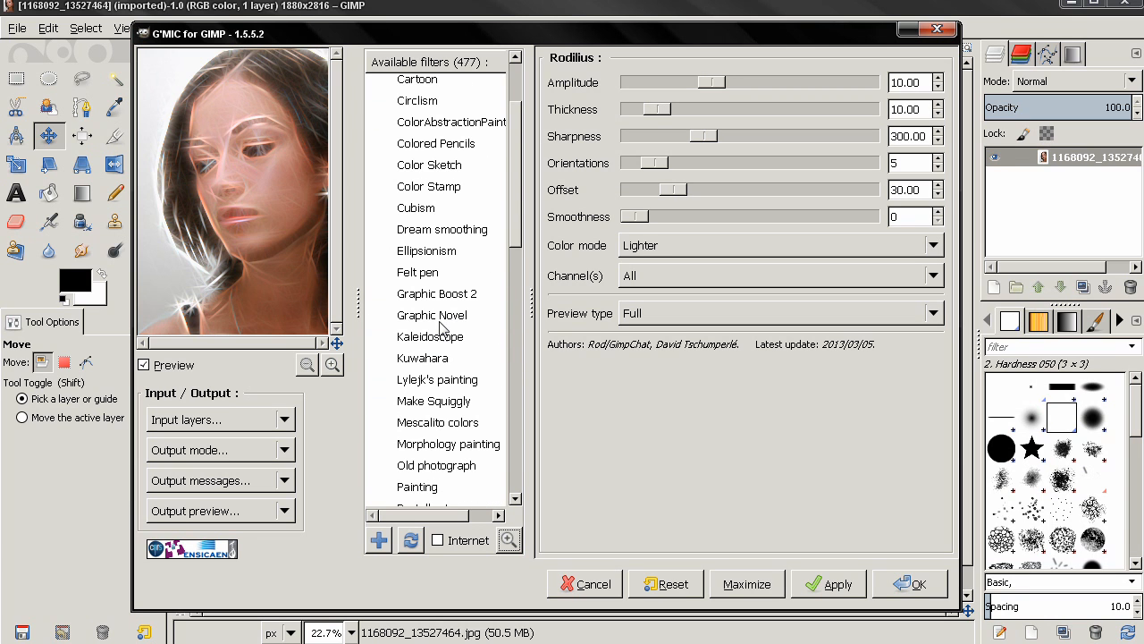